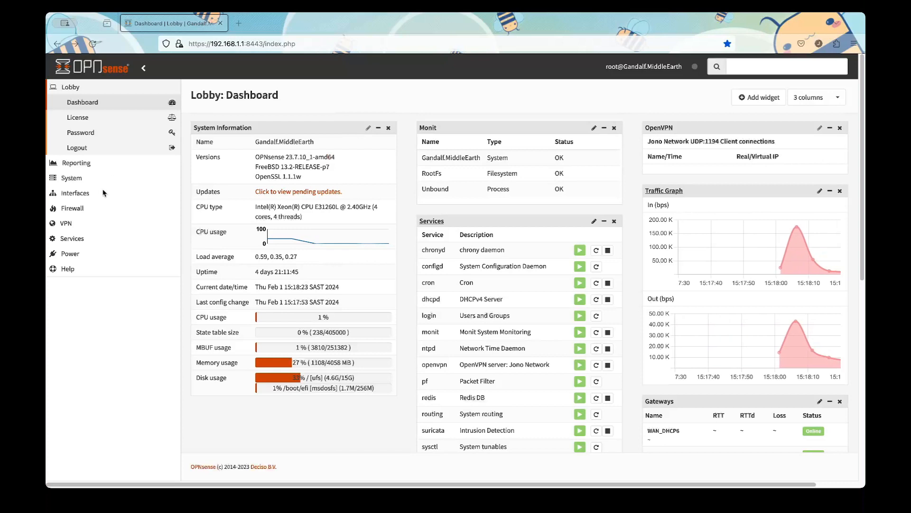
Step: Go to Interfaces > Other Types > VLAN to view the existing VLANs
{"action": "left_click", "coordinate": [74, 192]}
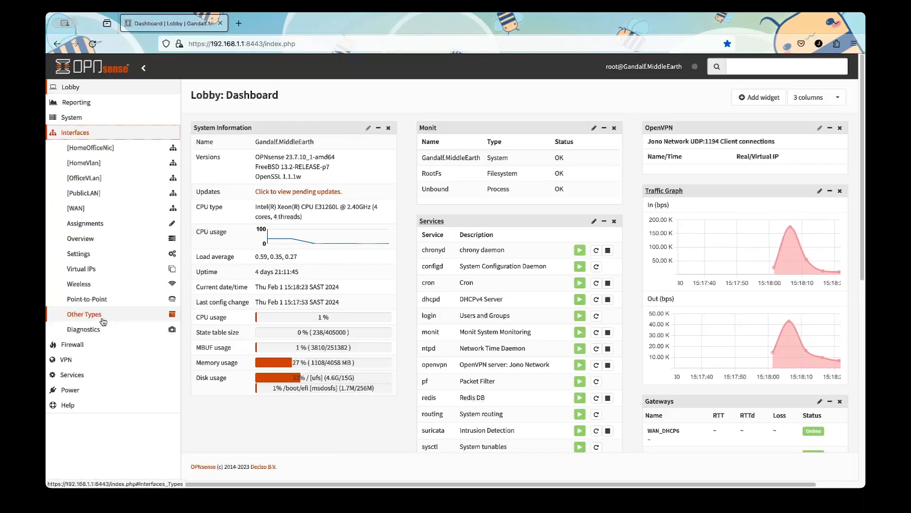
{"action": "left_click", "coordinate": [85, 314]}
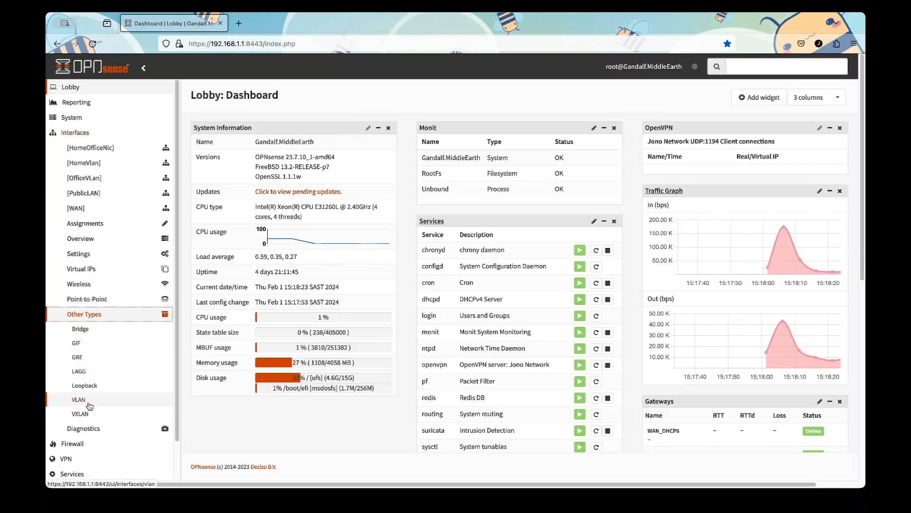
{"action": "left_click", "coordinate": [78, 400]}
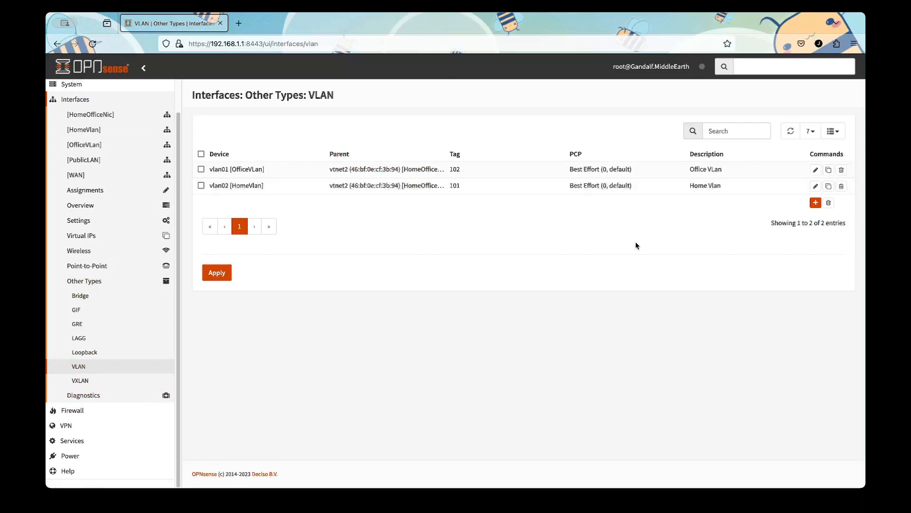
Step: Add VLAN vlan04 on parent HomeOfficeNic, tag 104, described HomeLabWAN01
{"action": "left_click", "coordinate": [816, 203]}
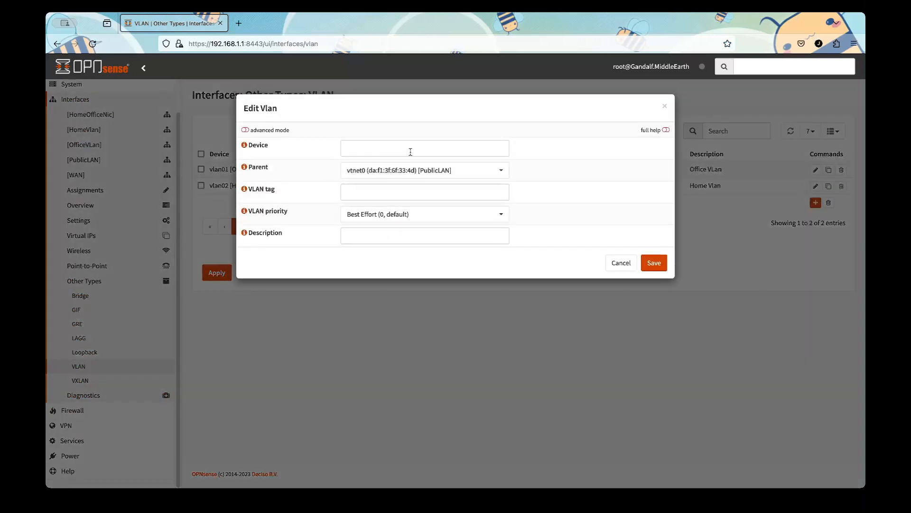
{"action": "type", "text": "vlan04"}
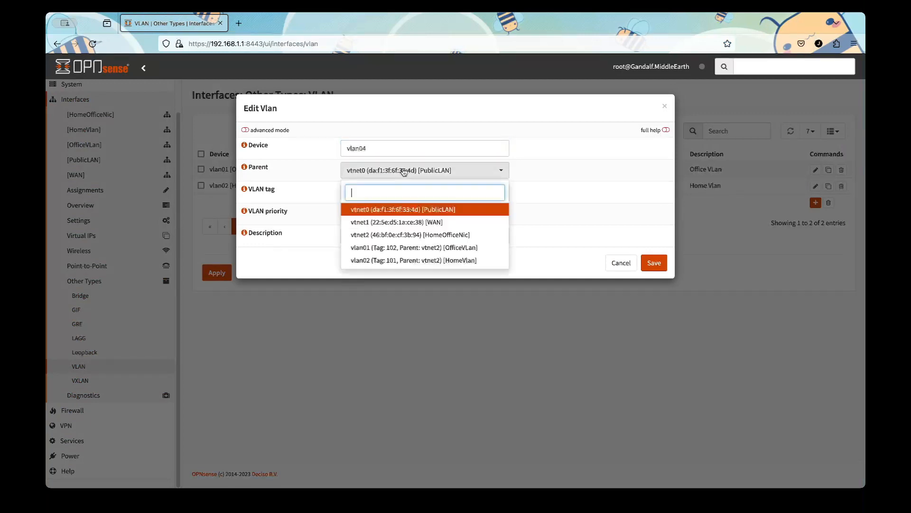
{"action": "mouse_move", "coordinate": [440, 226]}
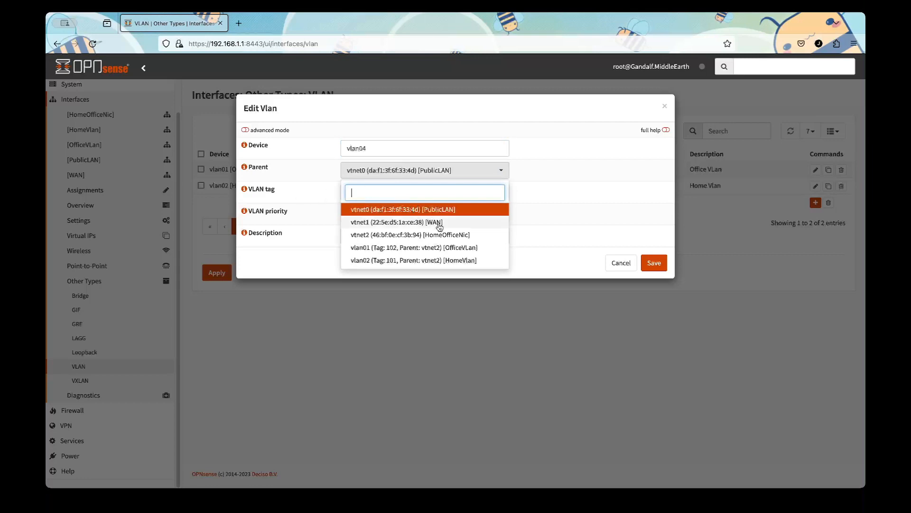
{"action": "mouse_move", "coordinate": [414, 238]}
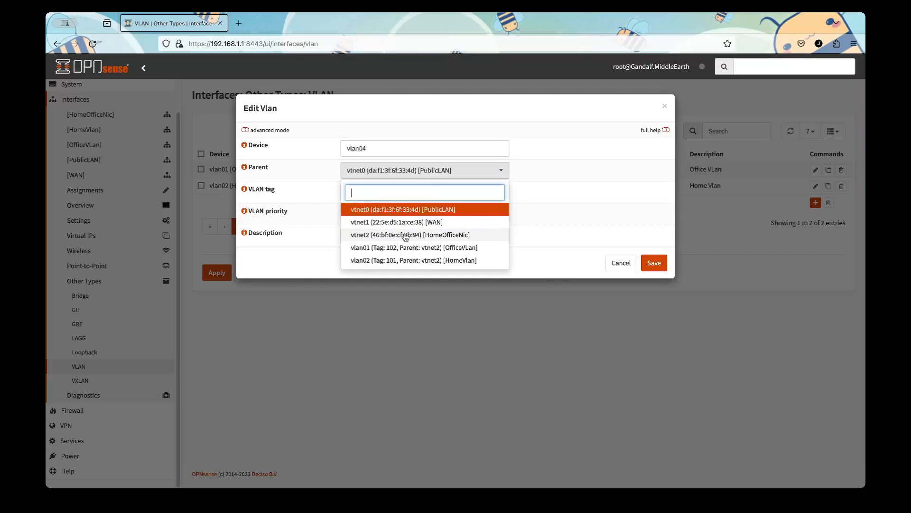
{"action": "left_click", "coordinate": [410, 234]}
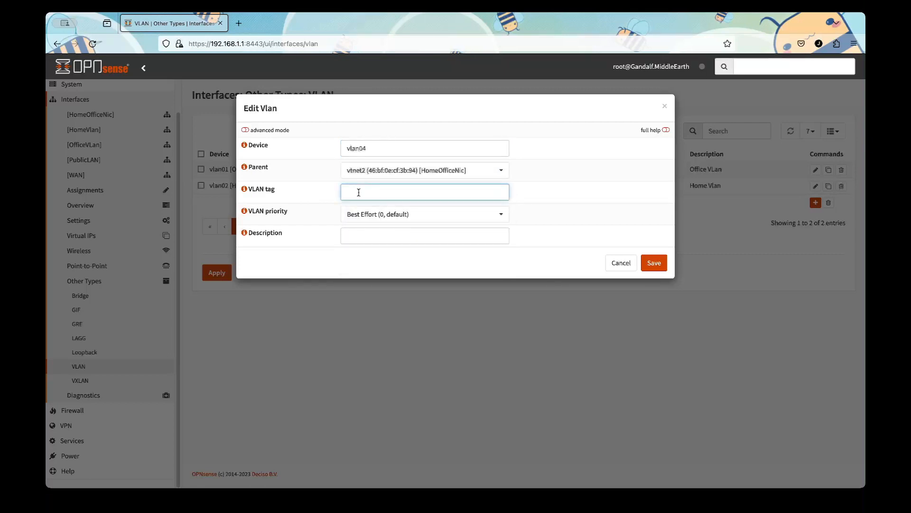
{"action": "type", "text": "1"}
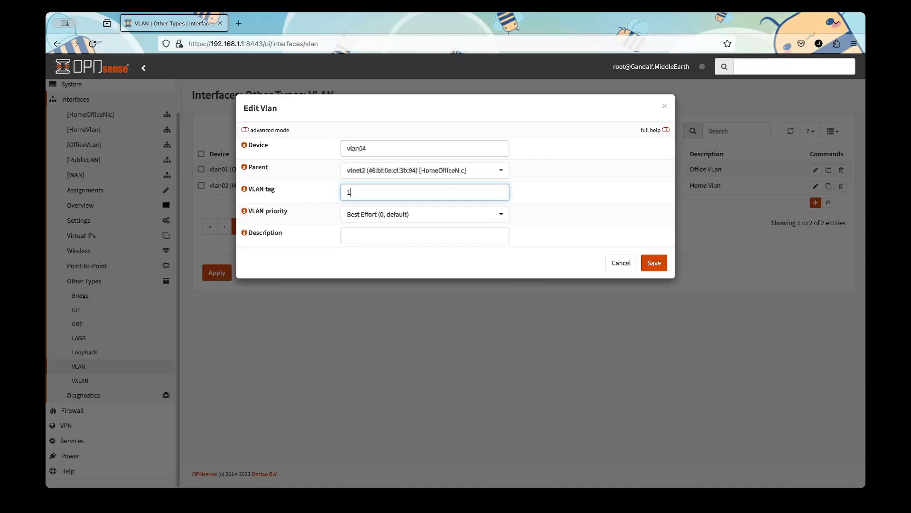
{"action": "type", "text": "04"}
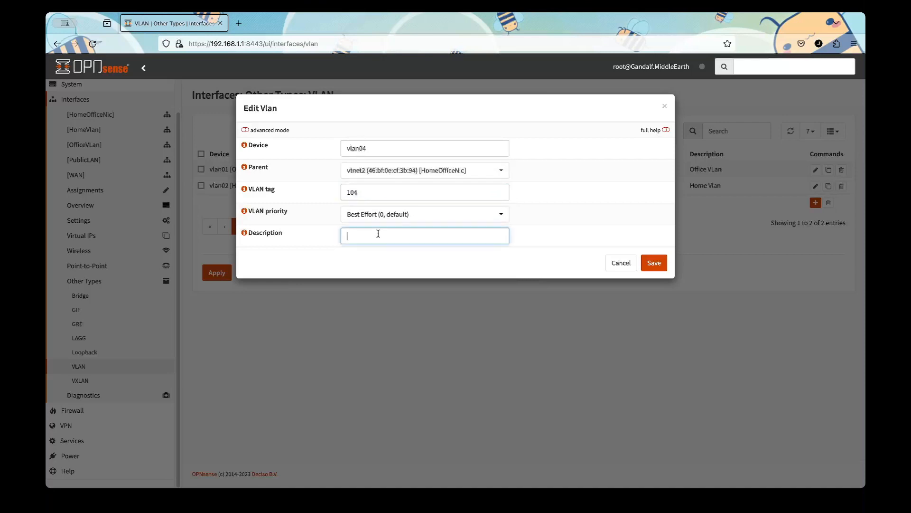
{"action": "type", "text": "HomeLab"}
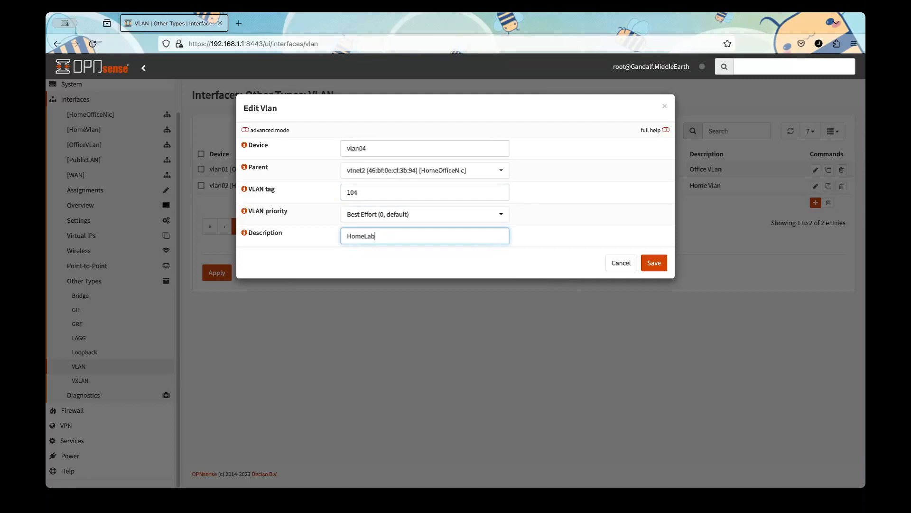
{"action": "type", "text": "WAN"}
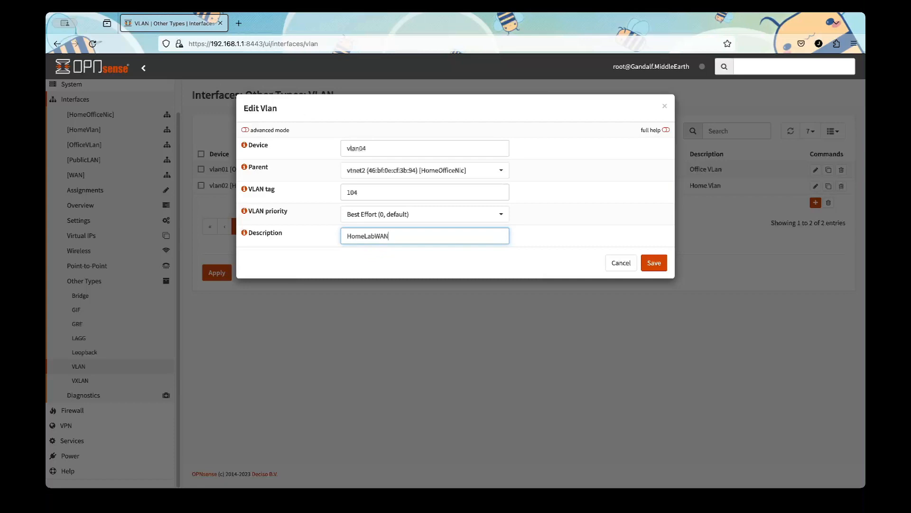
{"action": "type", "text": "01"}
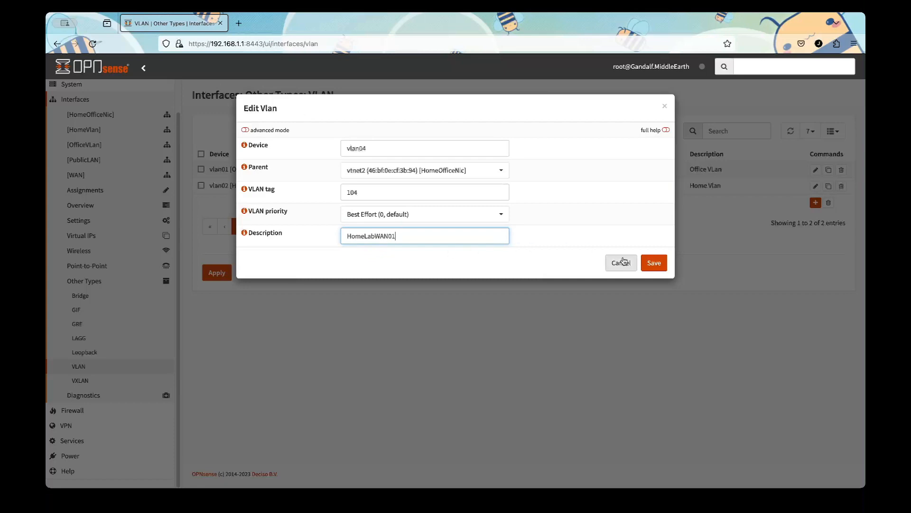
{"action": "left_click", "coordinate": [653, 262]}
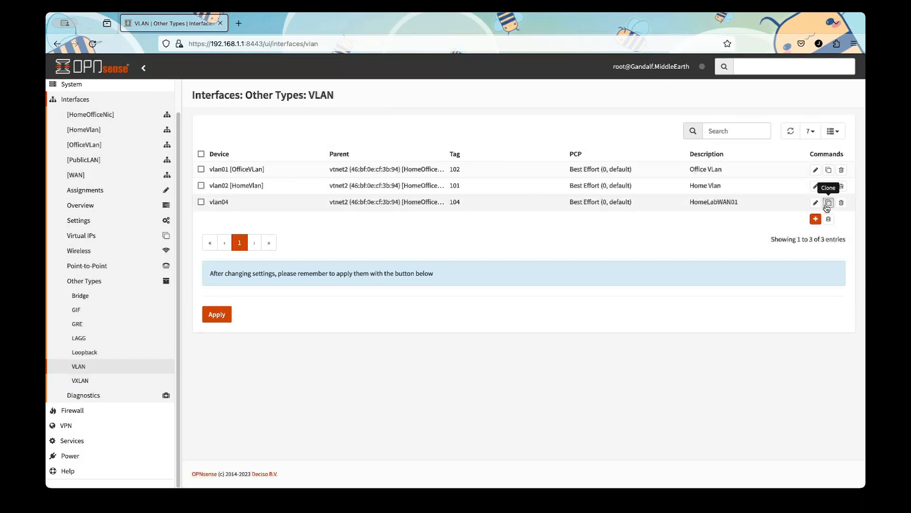
Step: Clone vlan04 as vlan05 with tag 105 and description HomeLabWAN02, then apply
{"action": "left_click", "coordinate": [815, 202]}
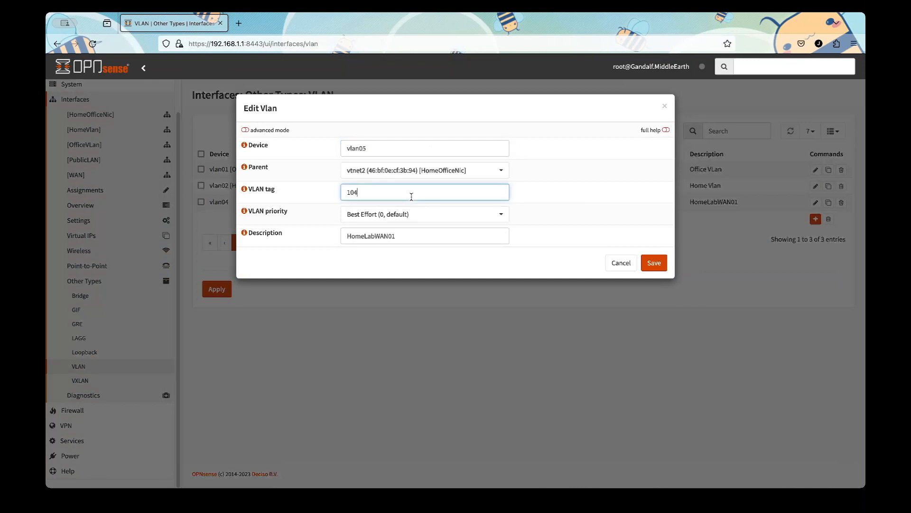
{"action": "type", "text": "105"}
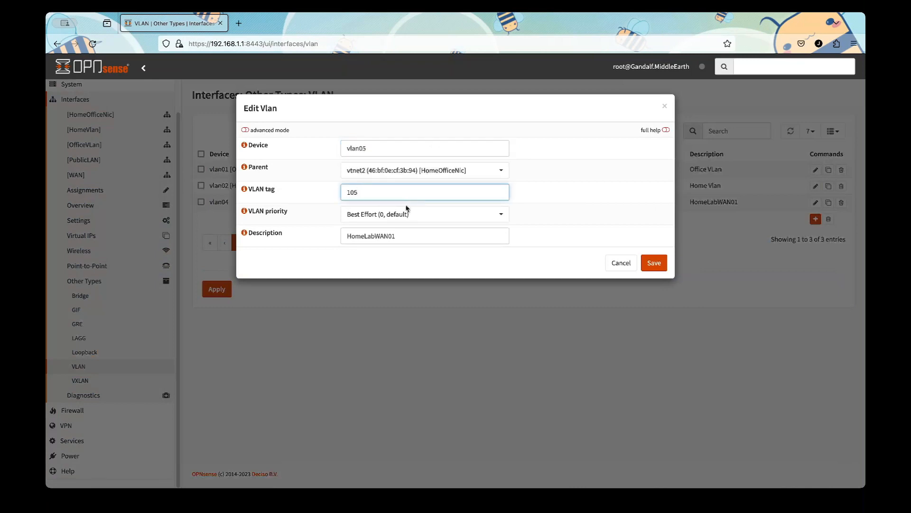
{"action": "type", "text": "HomeLabWAN02"}
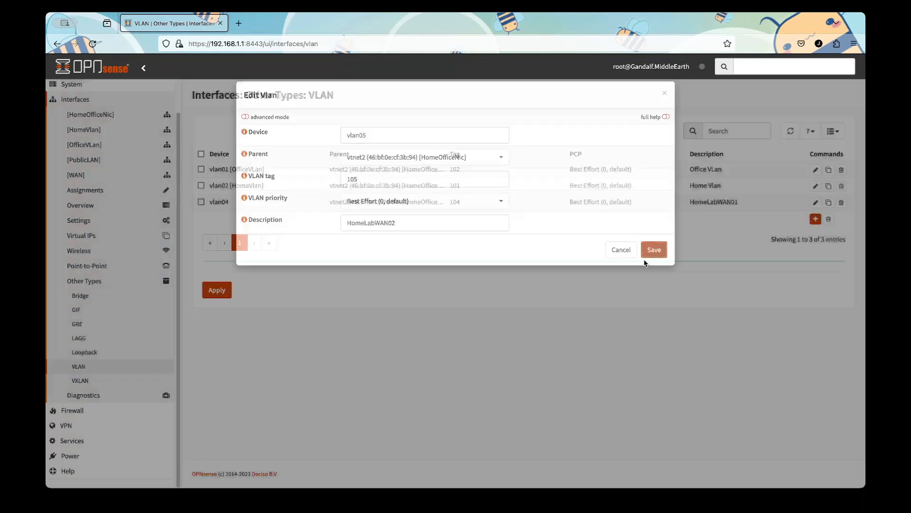
{"action": "left_click", "coordinate": [653, 249]}
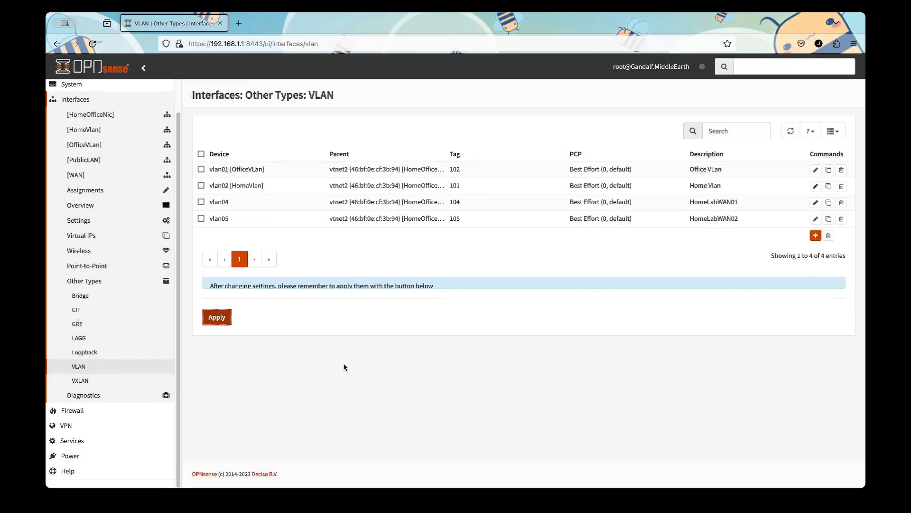
{"action": "left_click", "coordinate": [217, 317]}
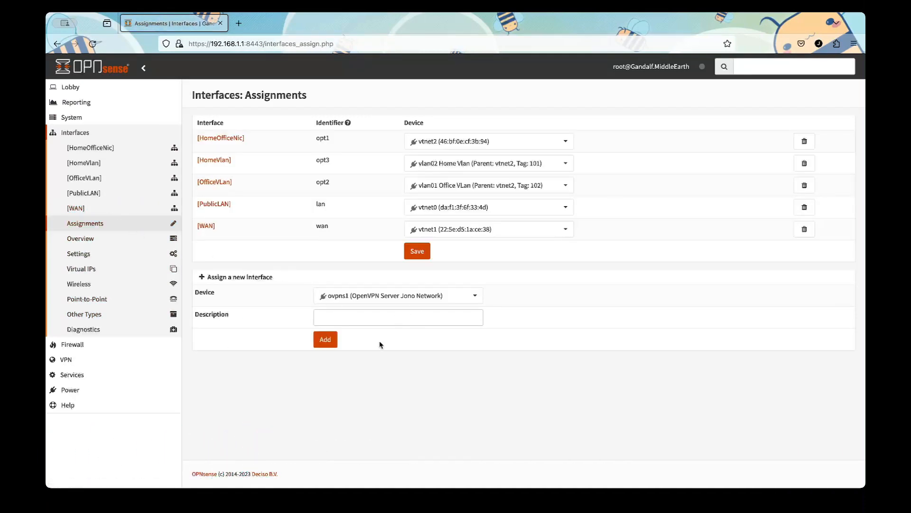
Step: Assign vlan04 and vlan05 as new interfaces in Interfaces > Assignments
{"action": "left_click", "coordinate": [398, 296]}
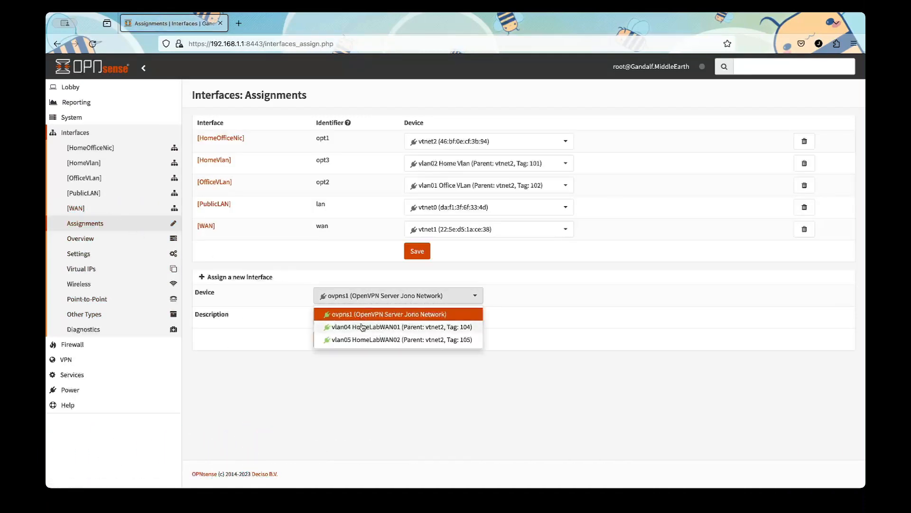
{"action": "mouse_move", "coordinate": [339, 330]}
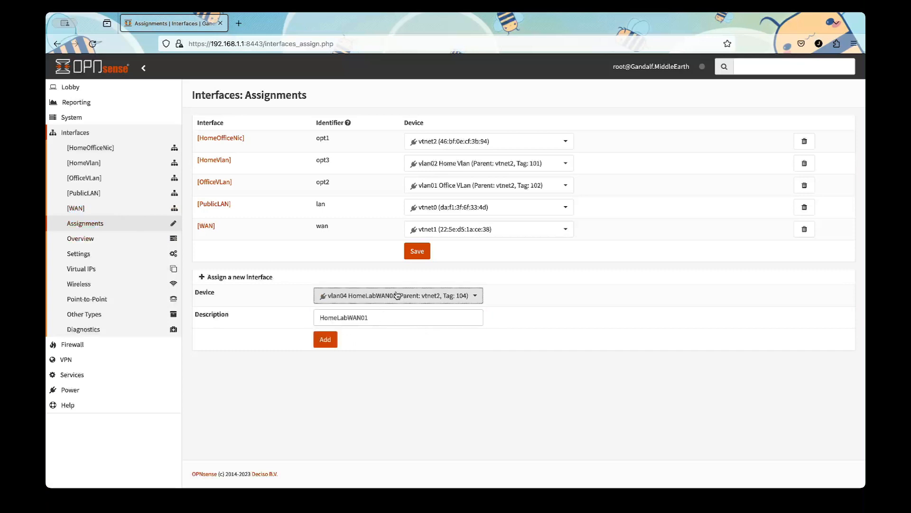
{"action": "left_click", "coordinate": [324, 339]}
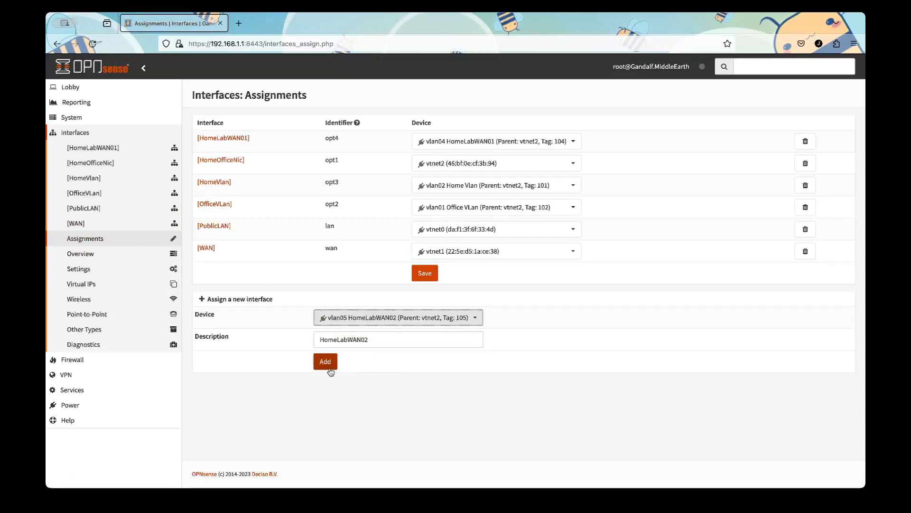
{"action": "left_click", "coordinate": [325, 360]}
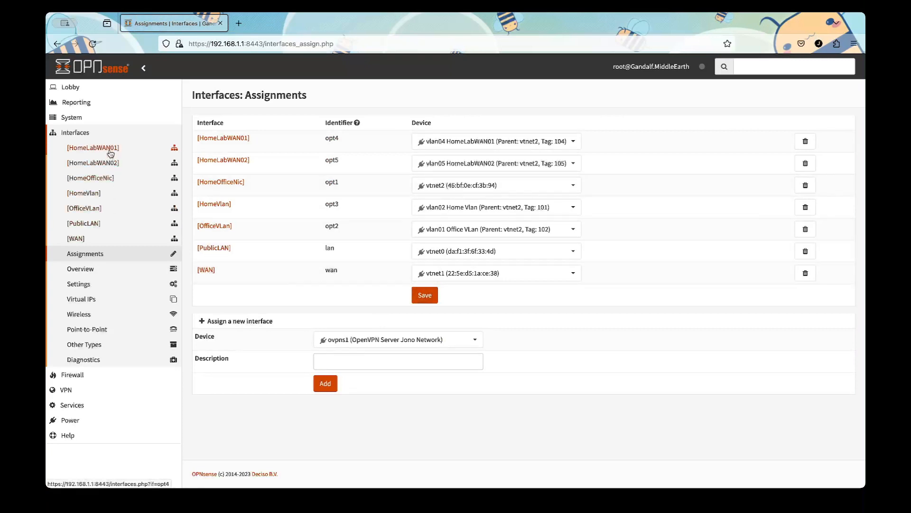
Step: Enable HomeLabWAN01 with static IPv4 172.16.0.1/29, save and apply
{"action": "left_click", "coordinate": [93, 147]}
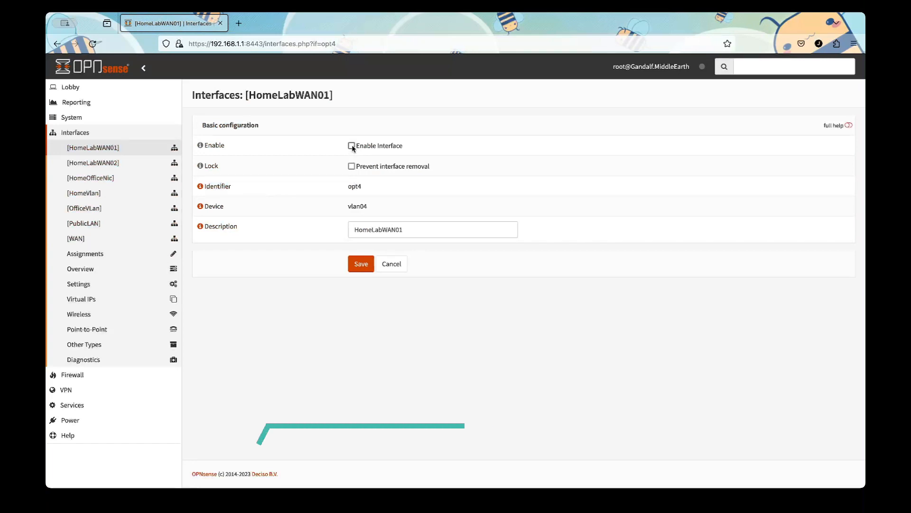
{"action": "left_click", "coordinate": [349, 145]}
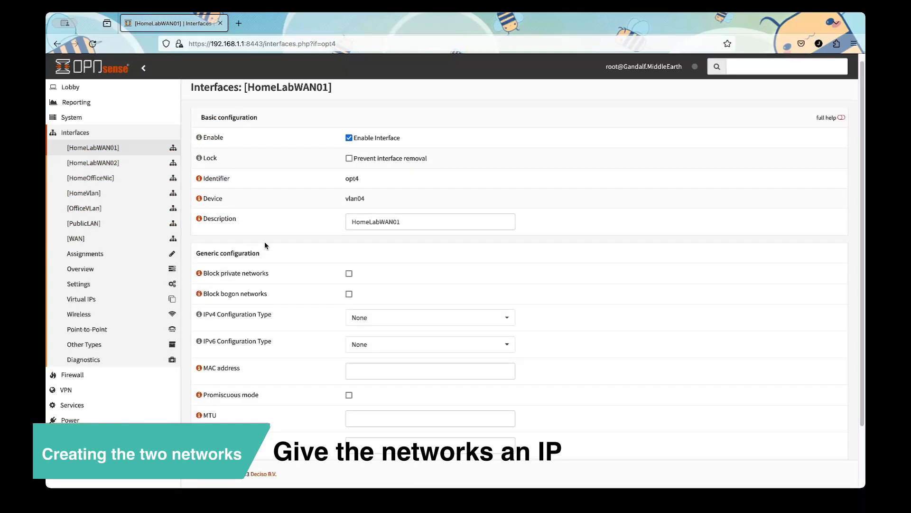
{"action": "scroll", "scroll_direction": "down", "scroll_amount": 3}
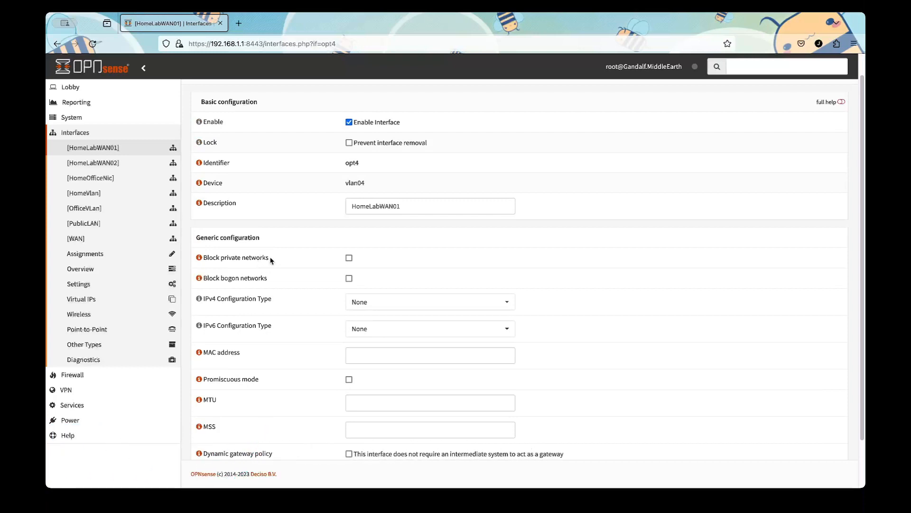
{"action": "mouse_move", "coordinate": [264, 252]}
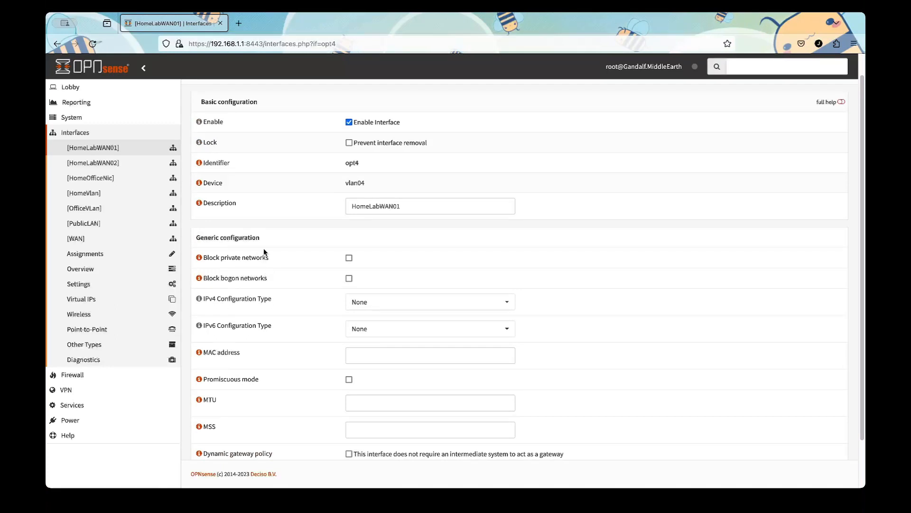
{"action": "mouse_move", "coordinate": [264, 268]}
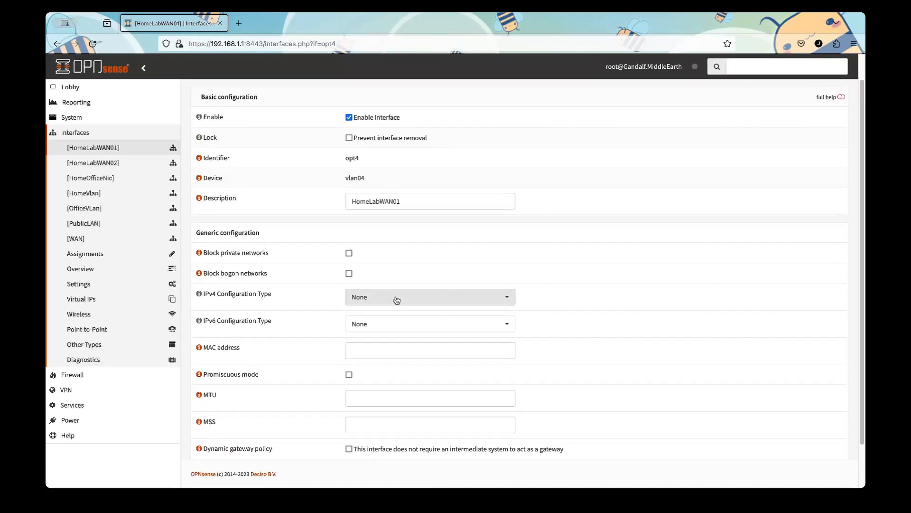
{"action": "left_click", "coordinate": [429, 296]}
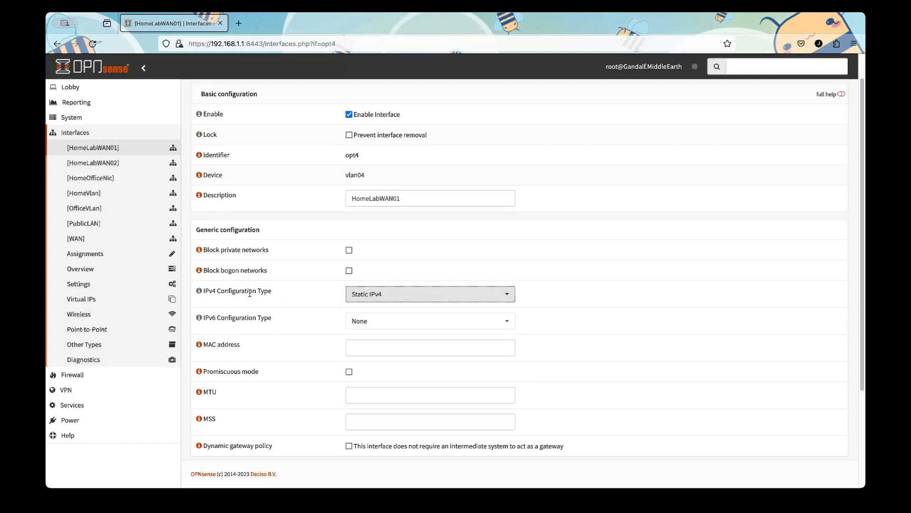
{"action": "scroll", "scroll_direction": "down", "scroll_amount": 3}
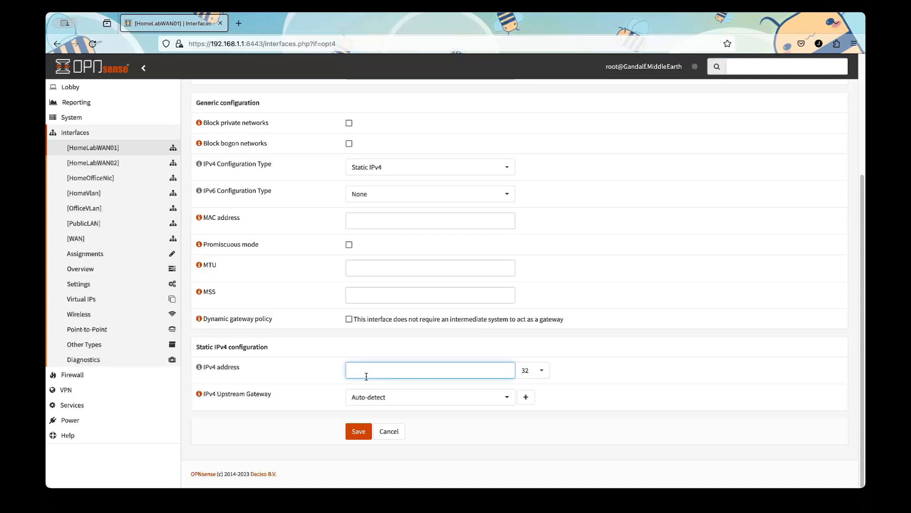
{"action": "type", "text": "172.16.0.1"}
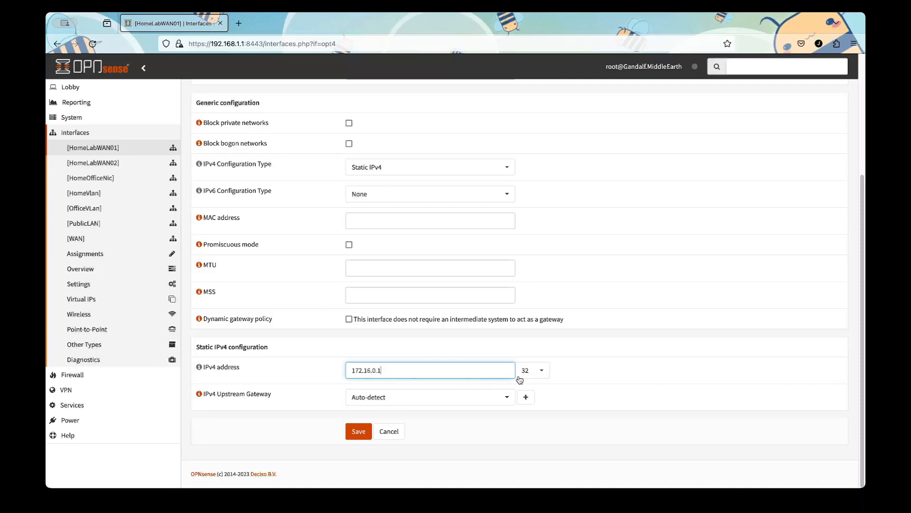
{"action": "left_click", "coordinate": [541, 370]}
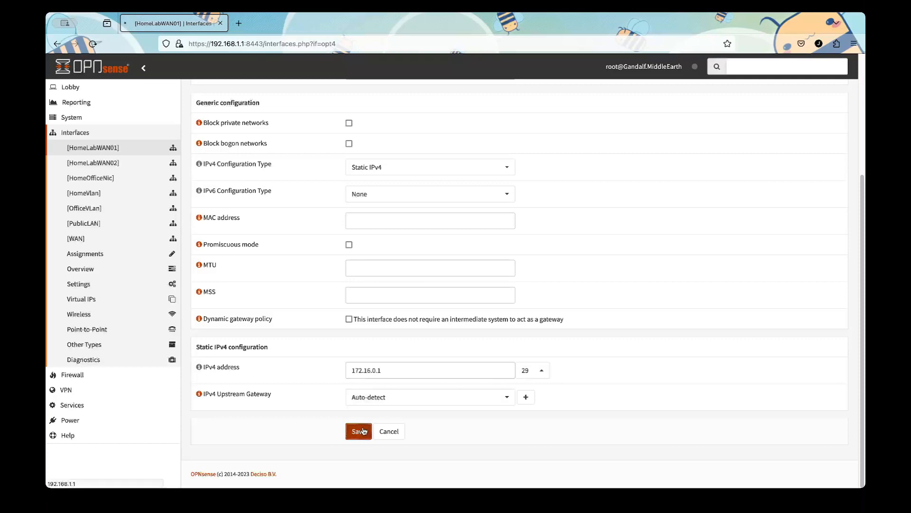
{"action": "left_click", "coordinate": [359, 431]}
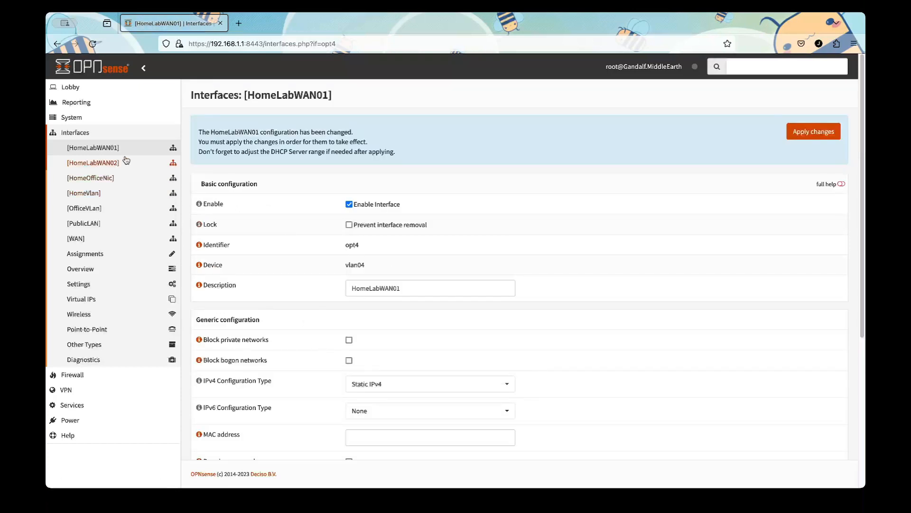
{"action": "left_click", "coordinate": [93, 163]}
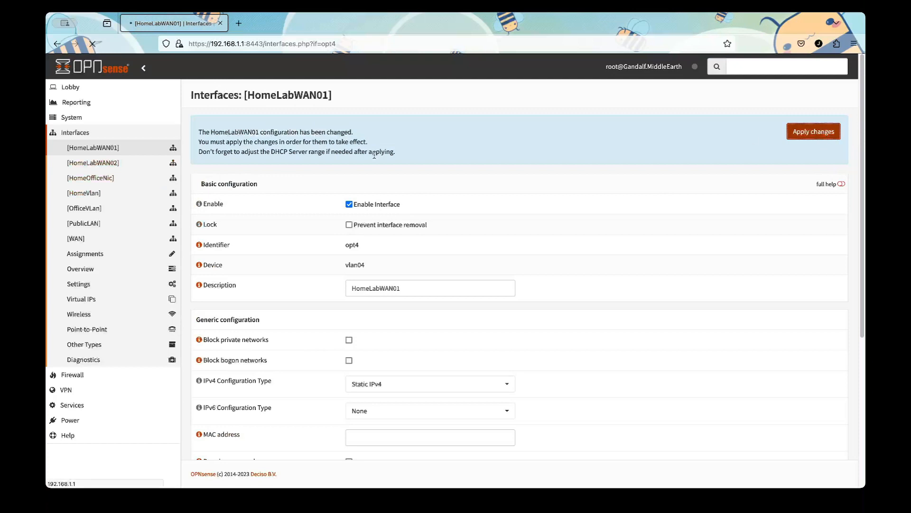
{"action": "mouse_move", "coordinate": [93, 162]}
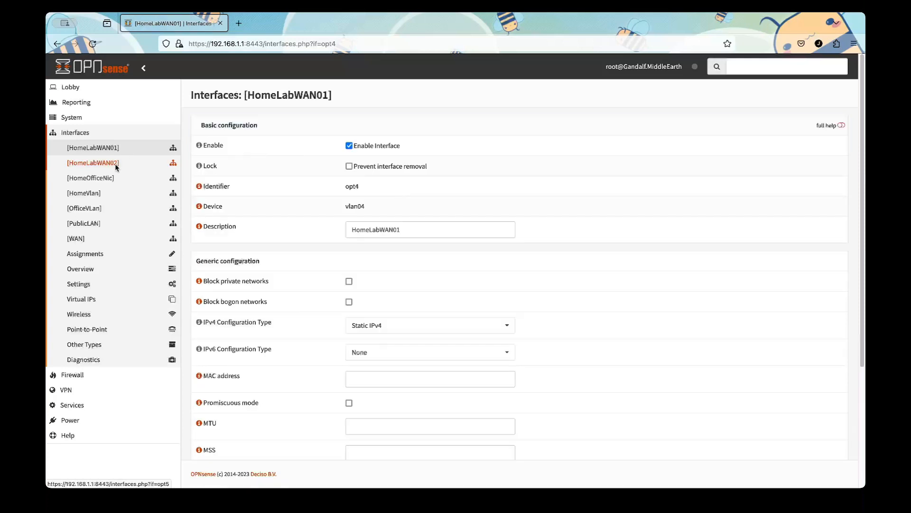
Step: Set HomeLabWAN02 to static IPv4 172.17.0.1 with a /30 prefix and save
{"action": "left_click", "coordinate": [93, 163]}
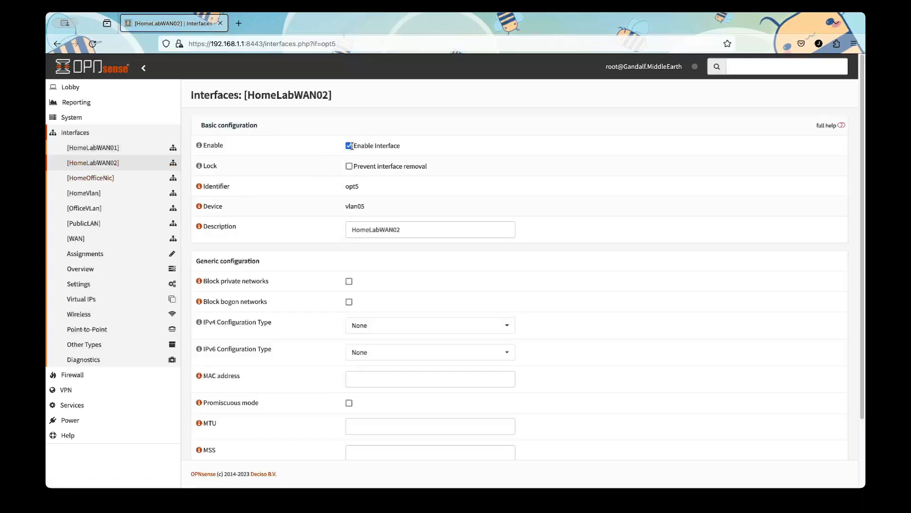
{"action": "left_click", "coordinate": [429, 325]}
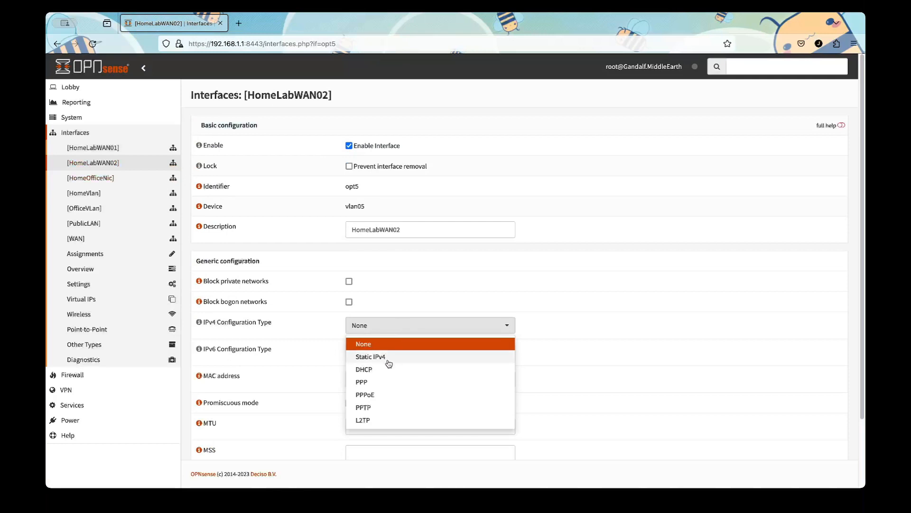
{"action": "left_click", "coordinate": [371, 356]}
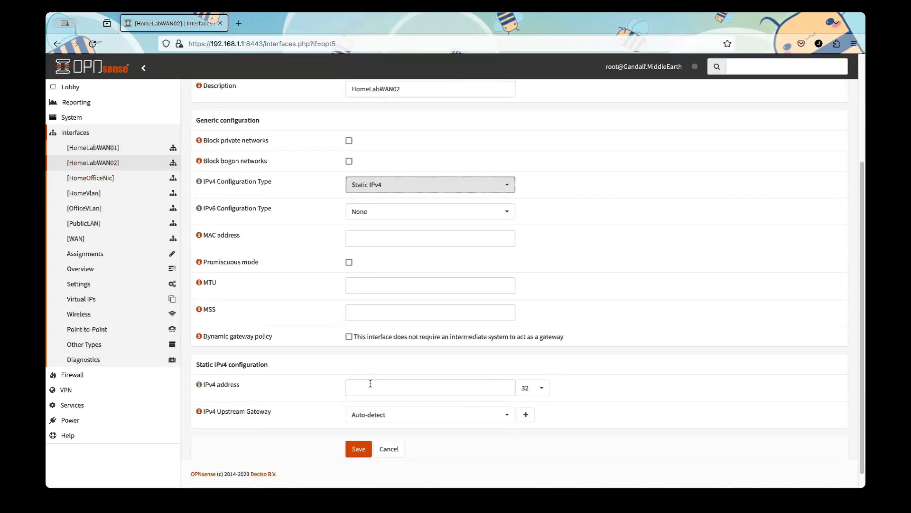
{"action": "type", "text": "172"}
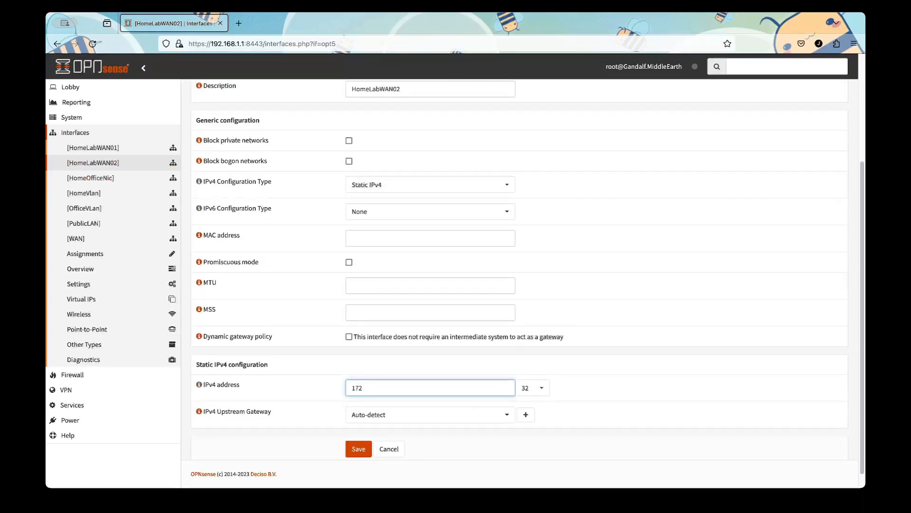
{"action": "type", "text": ".17.0.1"}
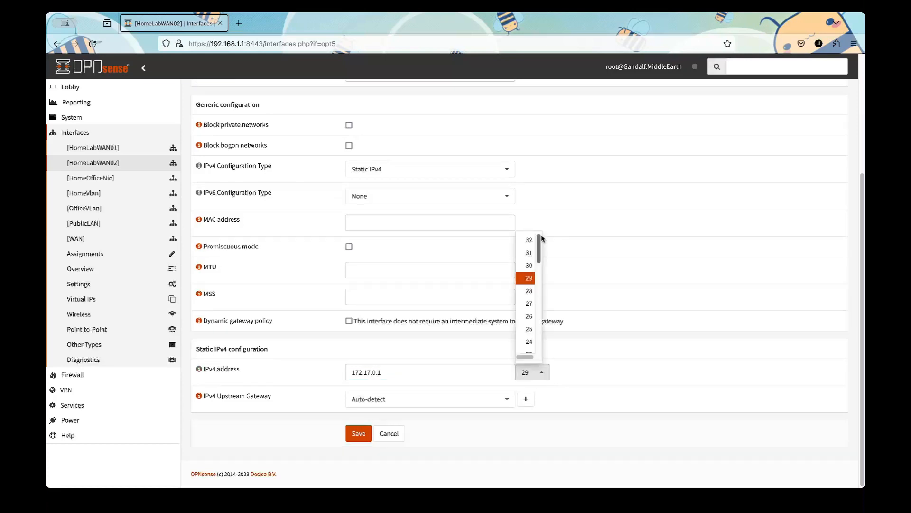
{"action": "left_click", "coordinate": [528, 265]}
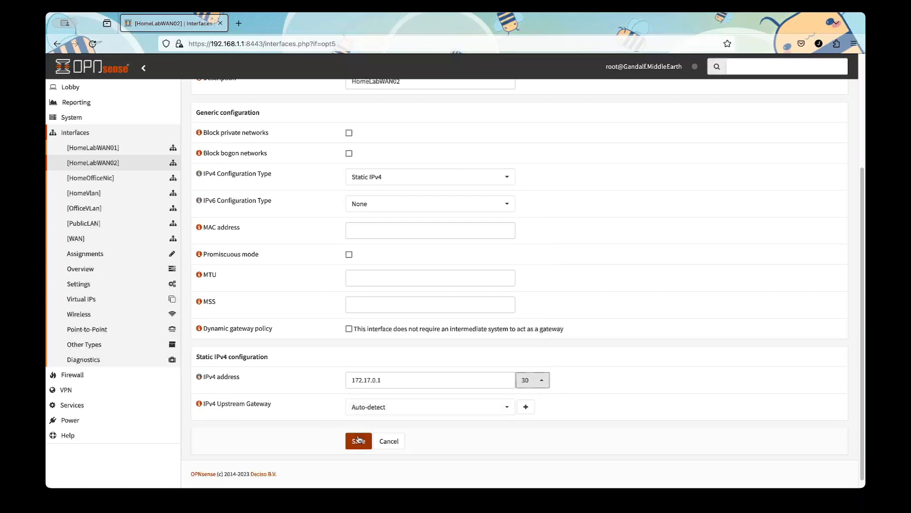
{"action": "left_click", "coordinate": [358, 440]}
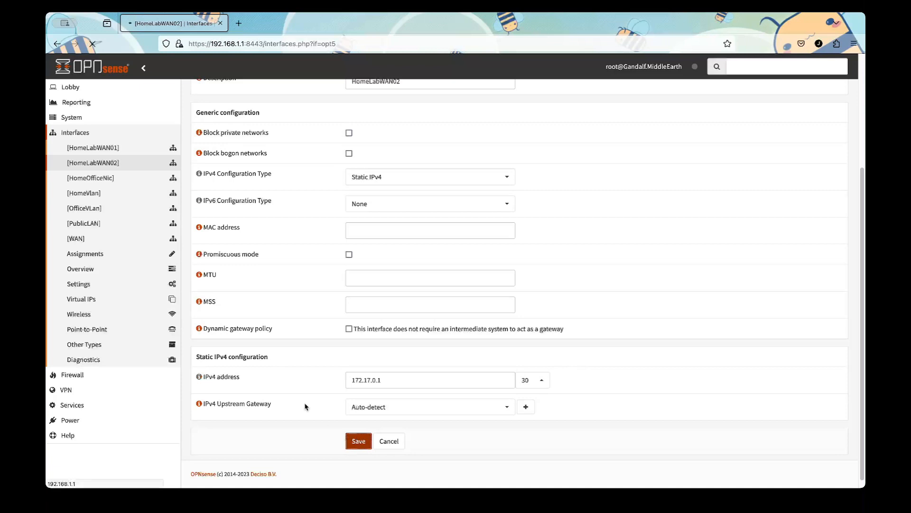
{"action": "left_click", "coordinate": [358, 441]}
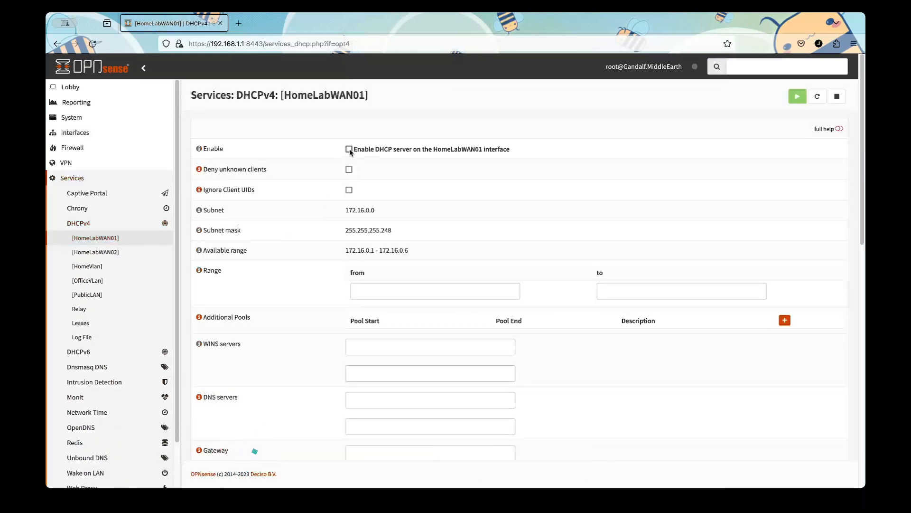
Step: Enable DHCPv4 on HomeLabWAN01 with range 172.16.0.2 to 172.16.0.4 and save
{"action": "left_click", "coordinate": [348, 149]}
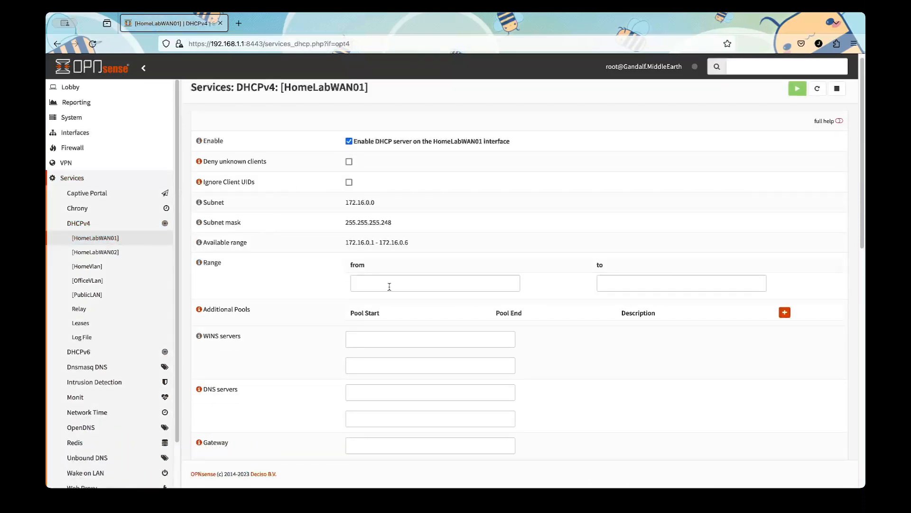
{"action": "left_click", "coordinate": [435, 283]}
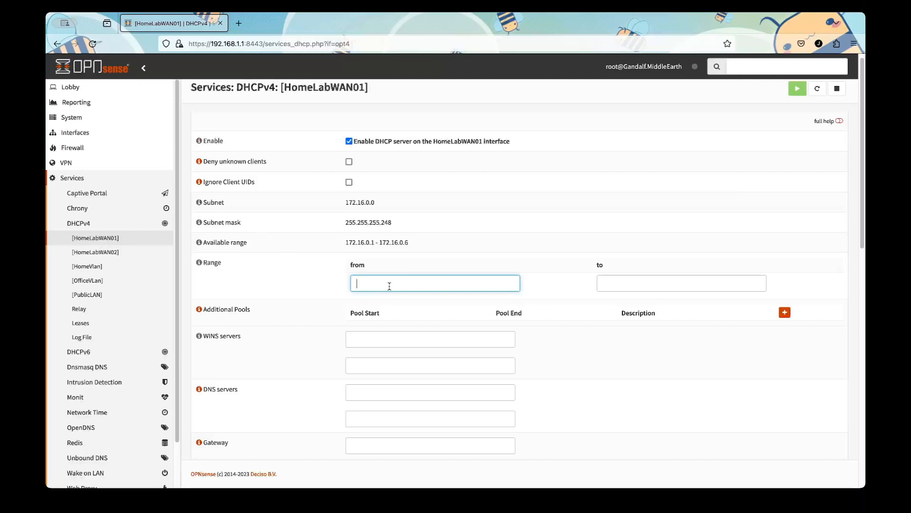
{"action": "mouse_move", "coordinate": [421, 275]}
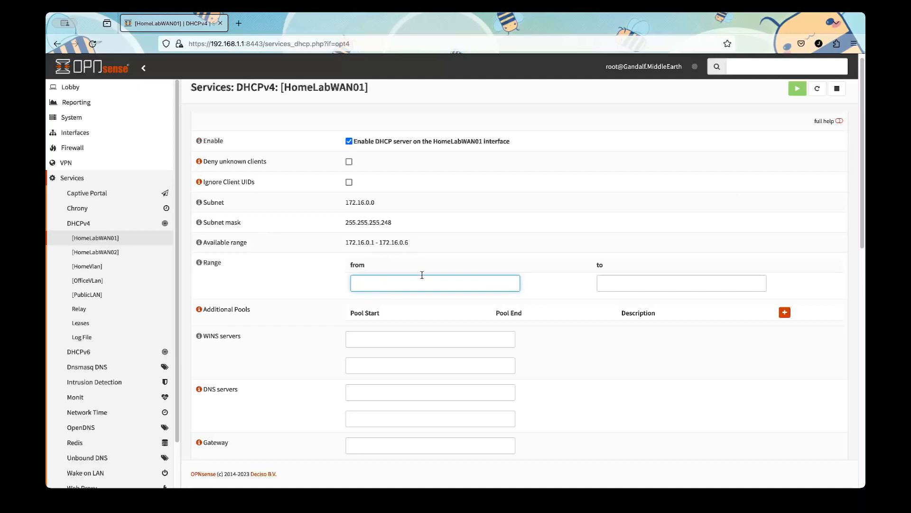
{"action": "type", "text": "17"}
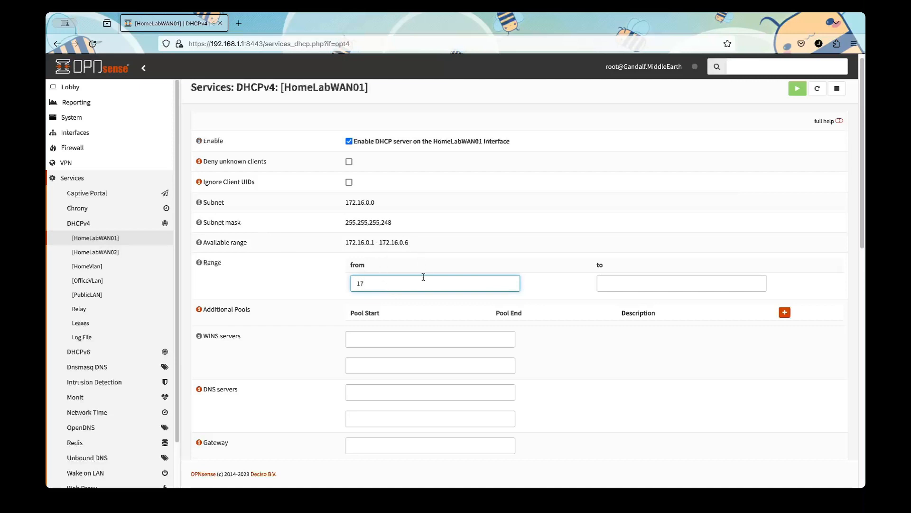
{"action": "type", "text": "172.16.0.4"}
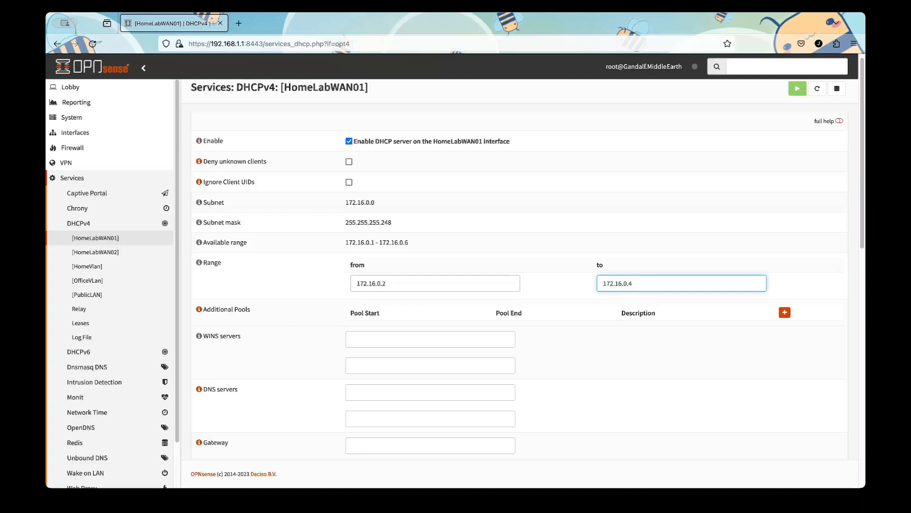
{"action": "scroll", "scroll_direction": "down", "scroll_amount": 3}
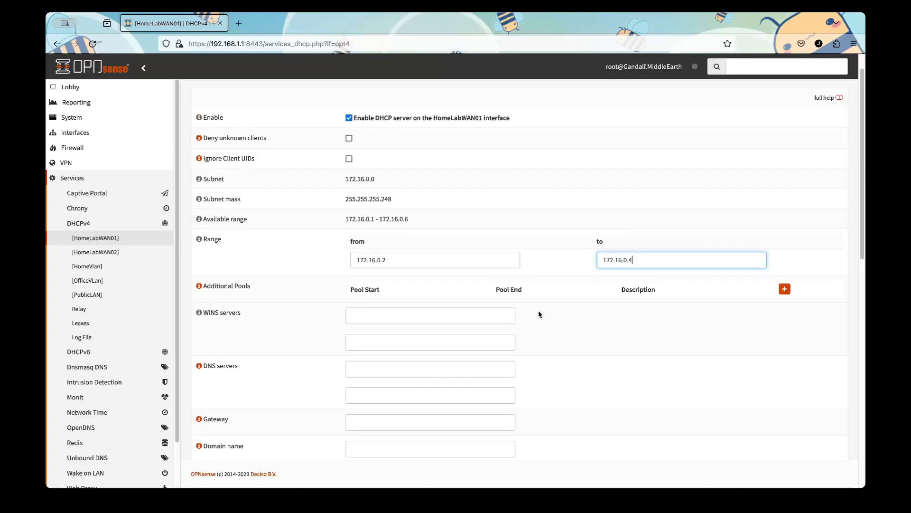
{"action": "scroll", "scroll_direction": "down", "scroll_amount": 3}
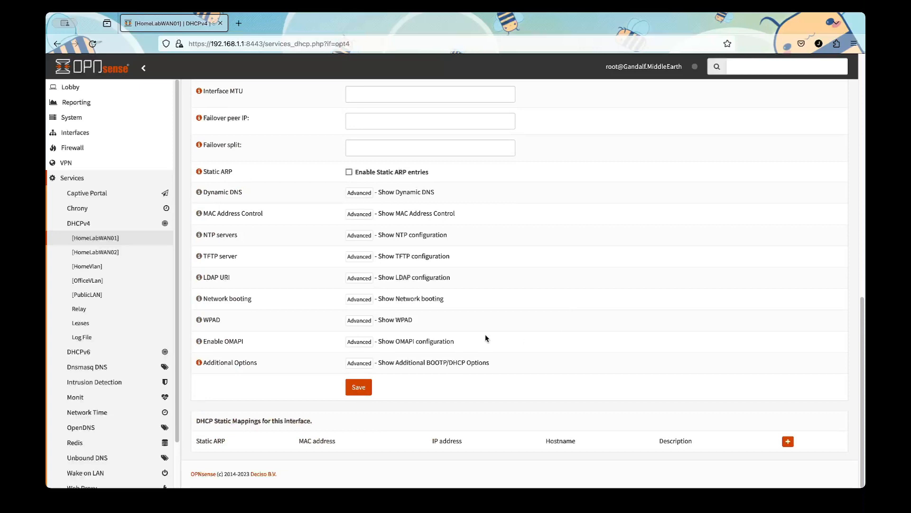
{"action": "left_click", "coordinate": [359, 388]}
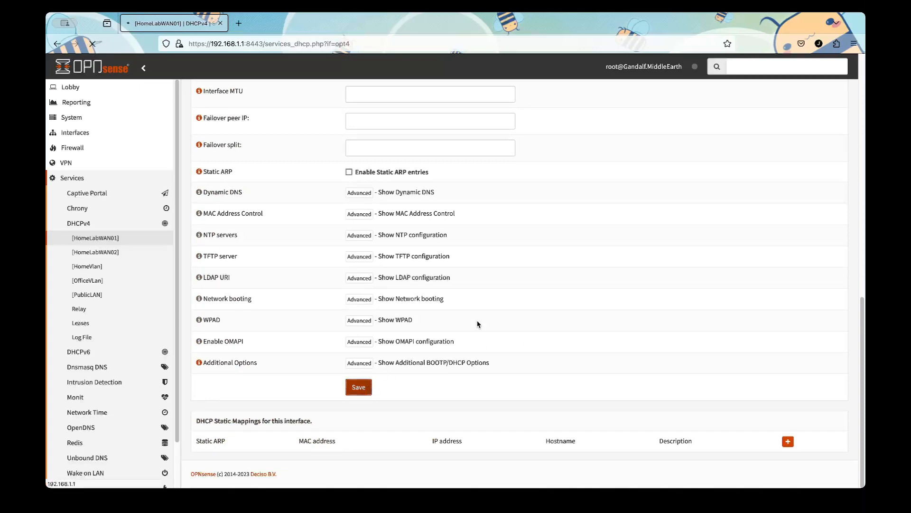
{"action": "scroll", "scroll_direction": "up", "scroll_amount": 3}
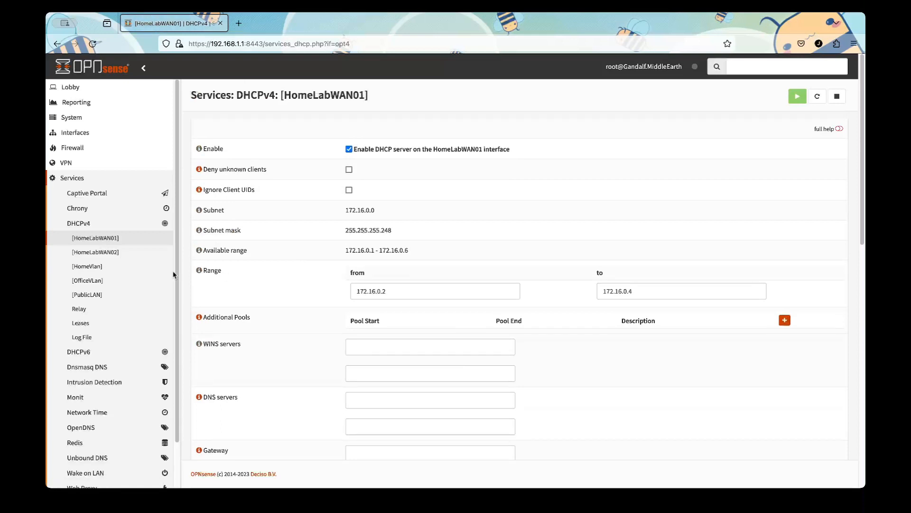
Step: Enable DHCPv4 on HomeLabWAN02 with range 172.17.0.2 to 172.17.0.2
{"action": "left_click", "coordinate": [96, 252]}
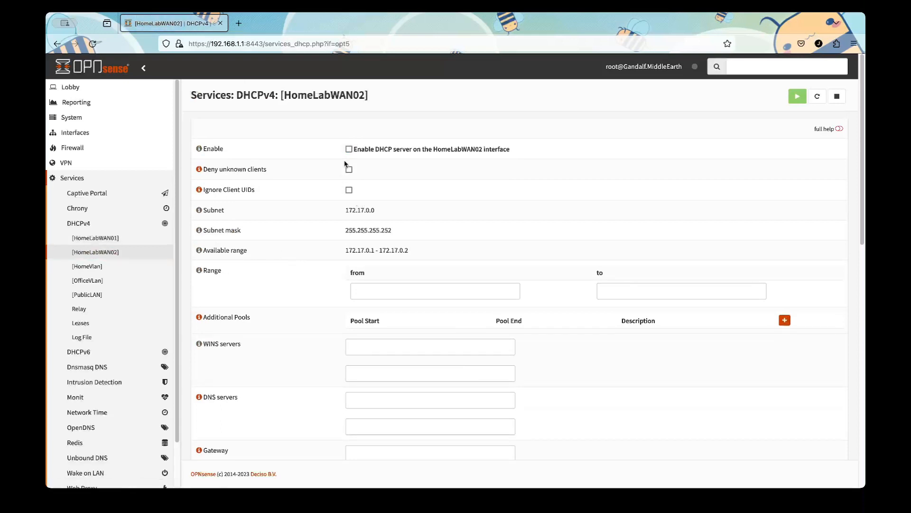
{"action": "left_click", "coordinate": [349, 148]}
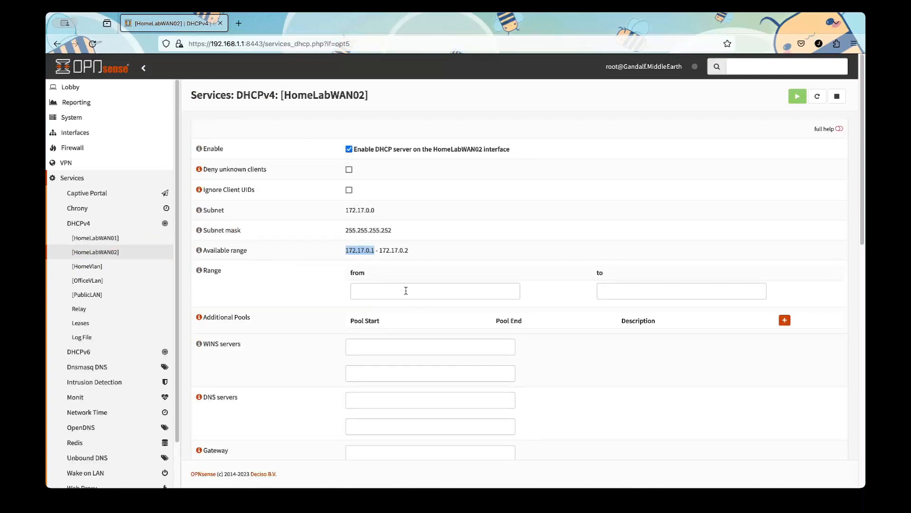
{"action": "type", "text": "172.17.0.1"}
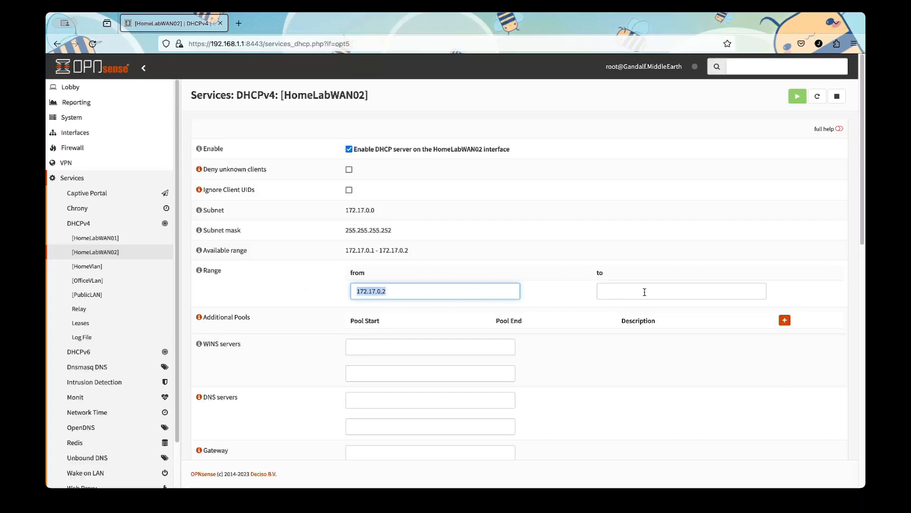
{"action": "type", "text": "172.17.0.2"}
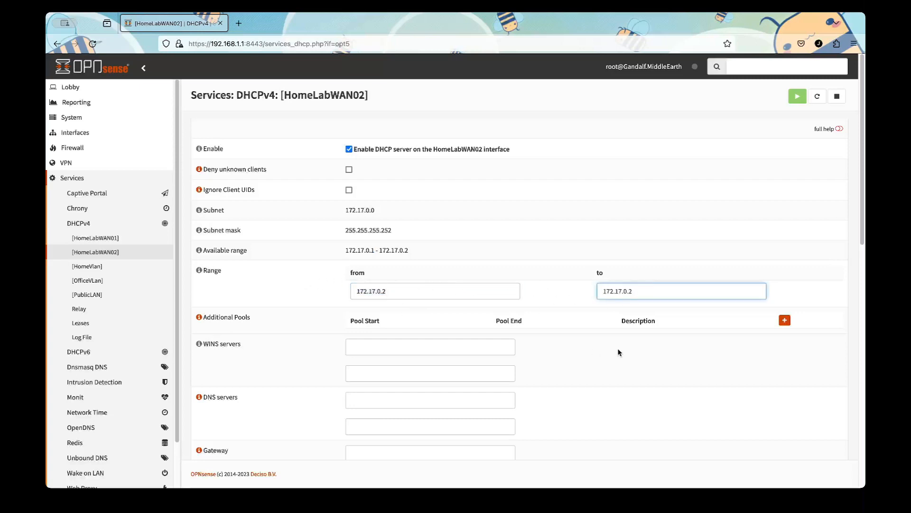
{"action": "scroll", "scroll_direction": "down", "scroll_amount": 3}
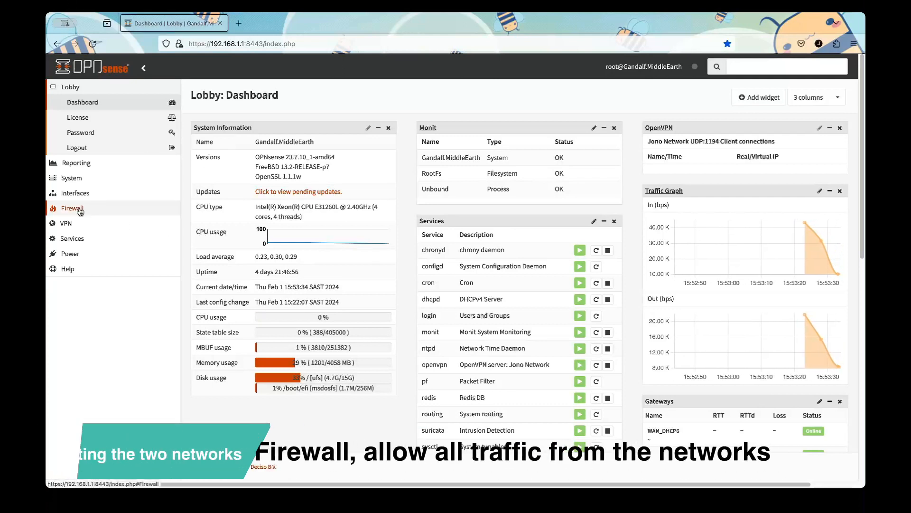
Step: Add a HomeLabWAN01 firewall rule described 'Allow all traffic' and save it
{"action": "left_click", "coordinate": [72, 208]}
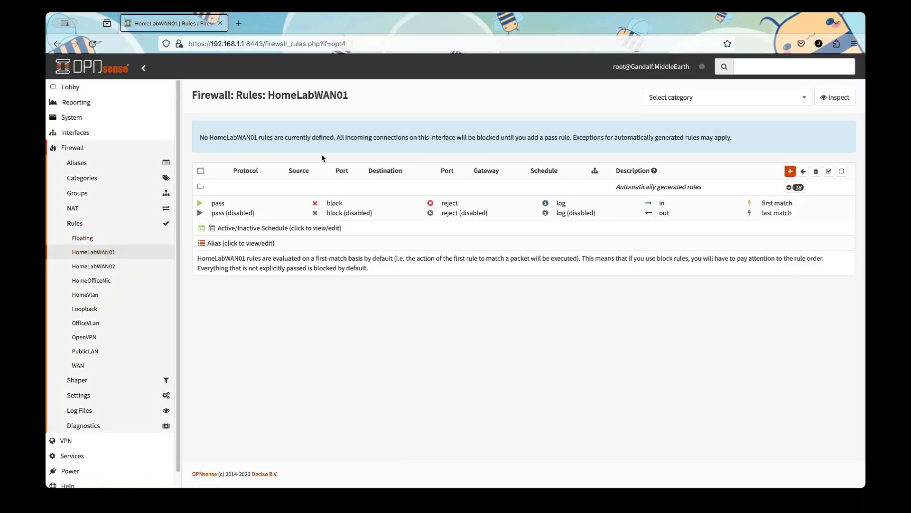
{"action": "mouse_move", "coordinate": [397, 135]}
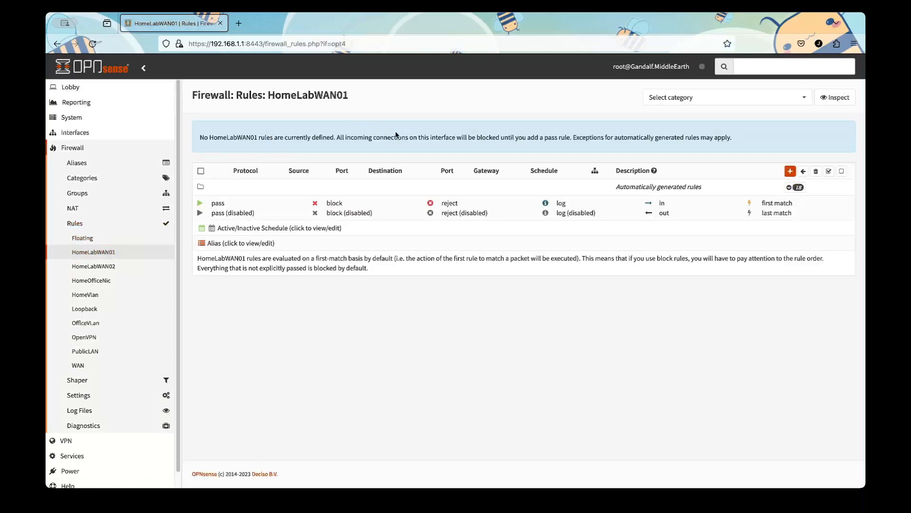
{"action": "mouse_move", "coordinate": [790, 170]}
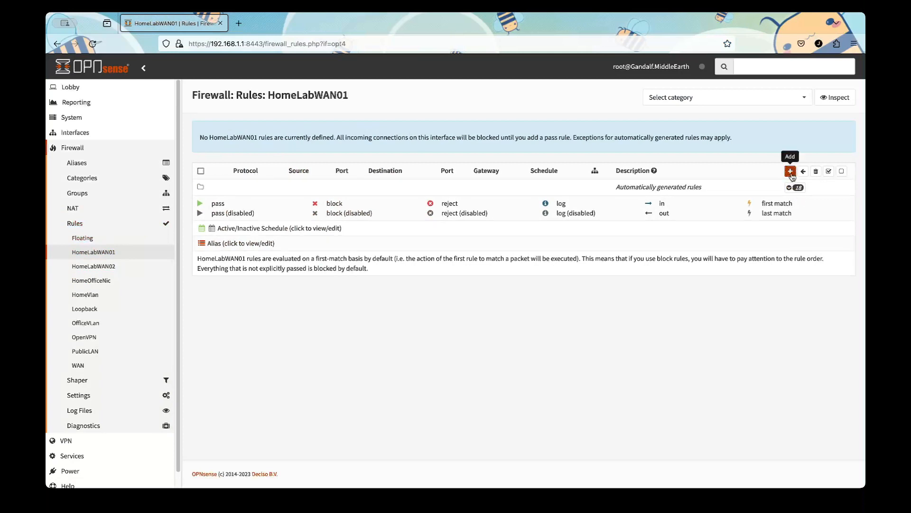
{"action": "left_click", "coordinate": [790, 170]}
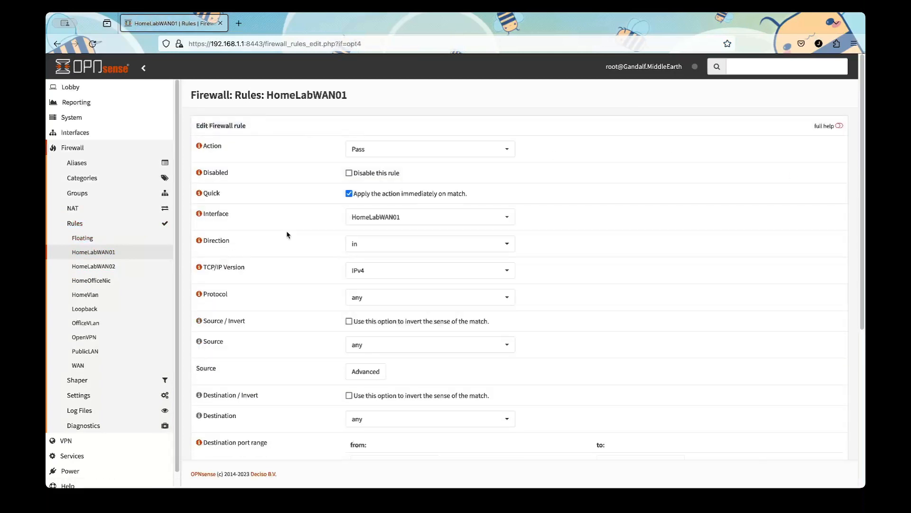
{"action": "scroll", "scroll_direction": "down", "scroll_amount": 3}
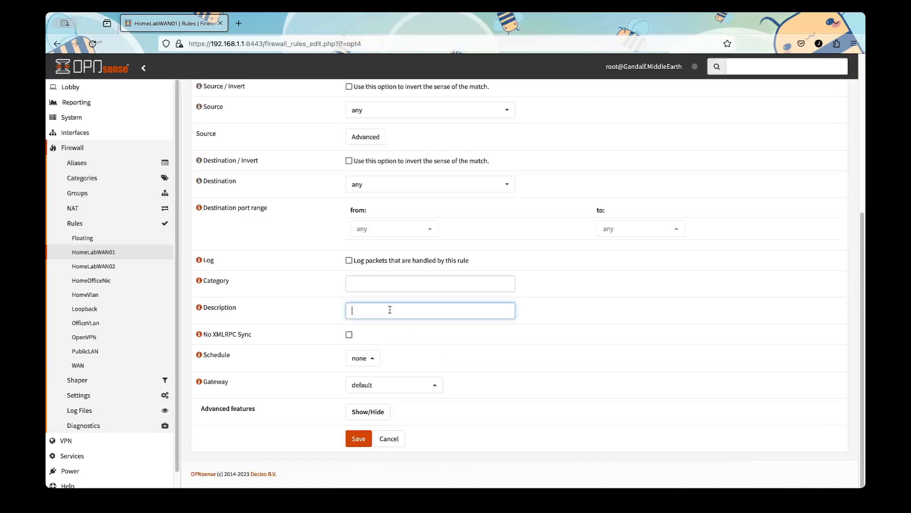
{"action": "type", "text": "Allow"}
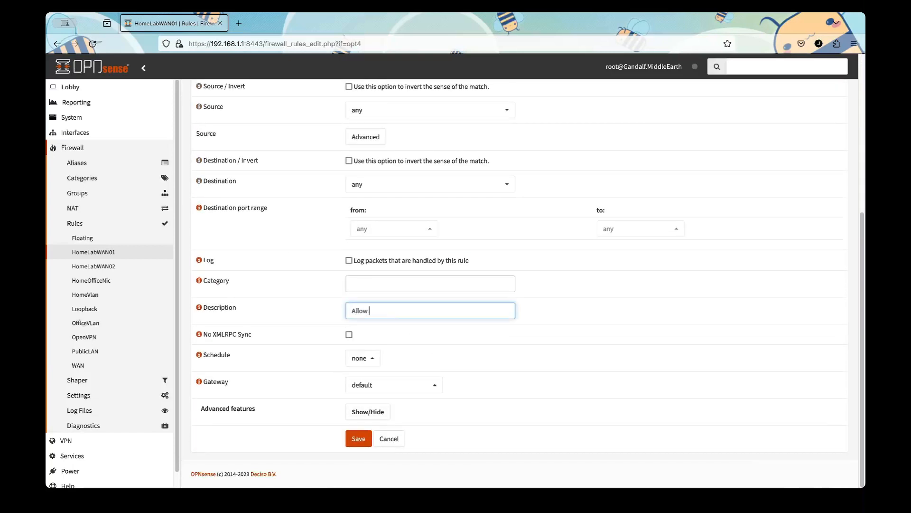
{"action": "type", "text": "all tra"}
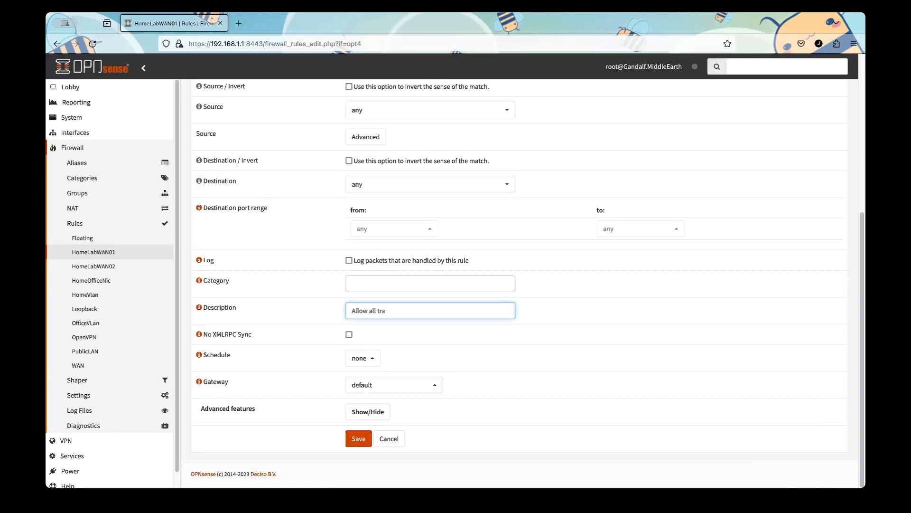
{"action": "type", "text": "fic"}
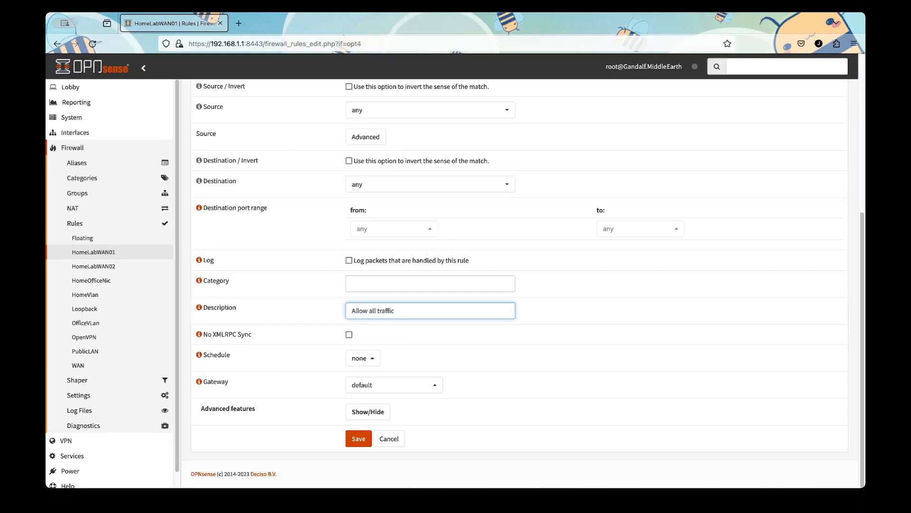
{"action": "left_click", "coordinate": [358, 438]}
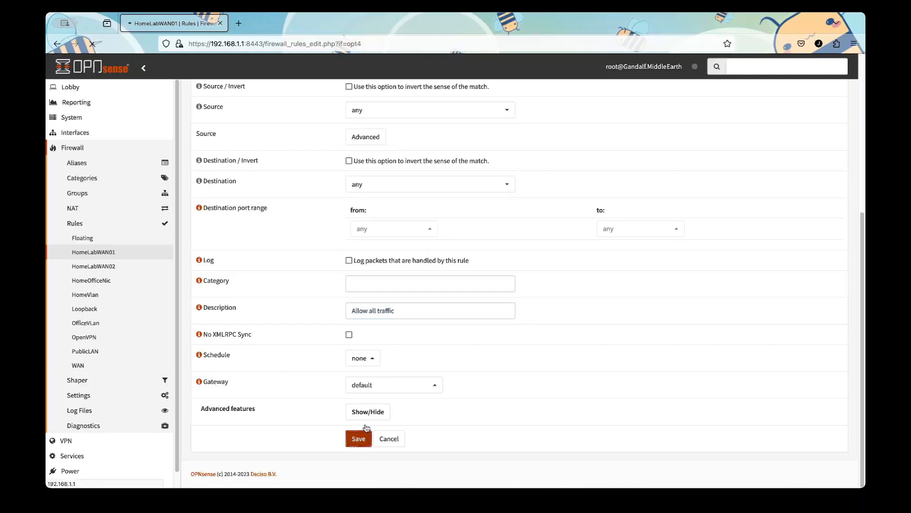
{"action": "left_click", "coordinate": [358, 438]}
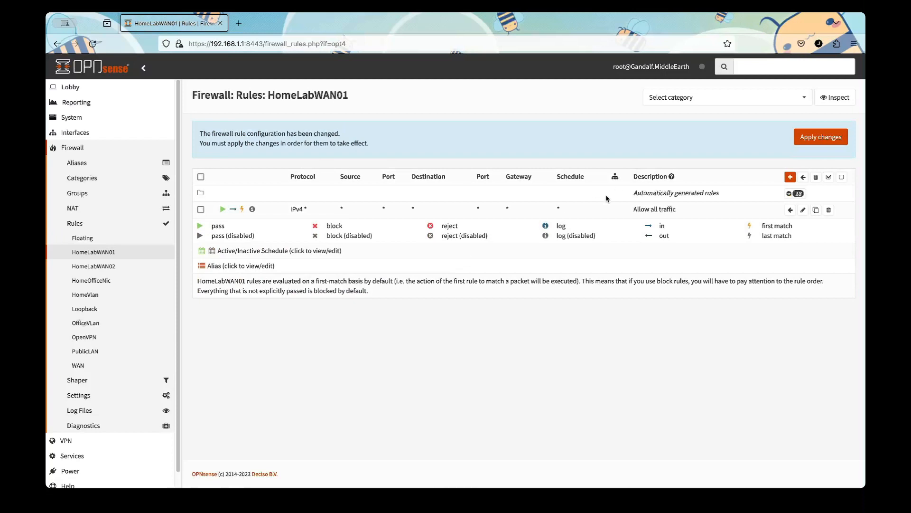
{"action": "mouse_move", "coordinate": [655, 208]}
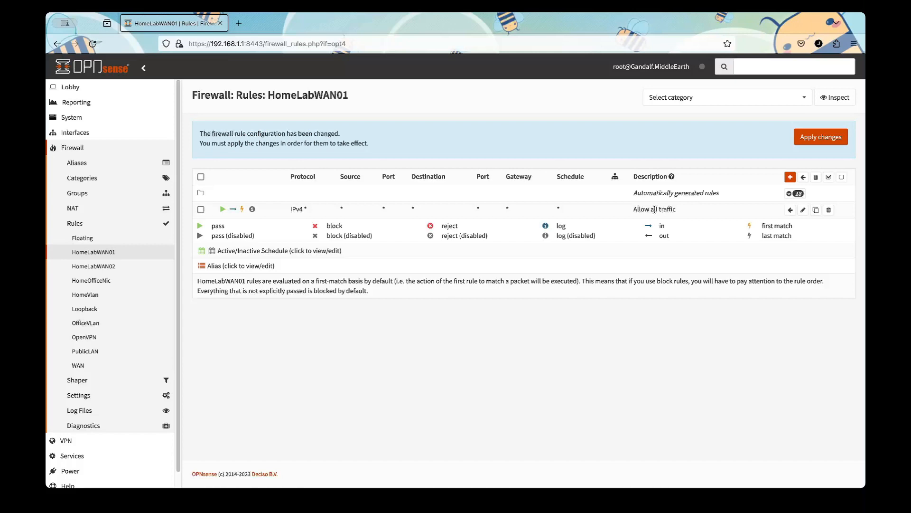
{"action": "mouse_move", "coordinate": [492, 208]}
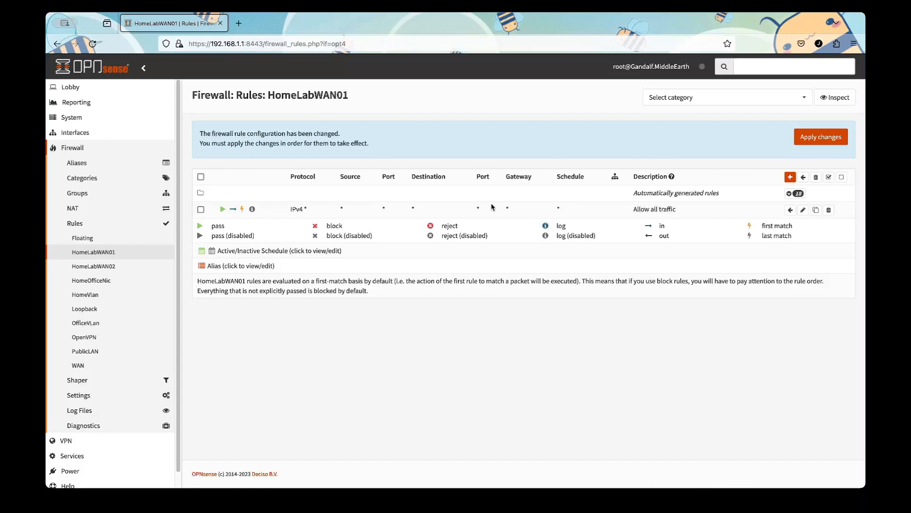
{"action": "mouse_move", "coordinate": [797, 163]}
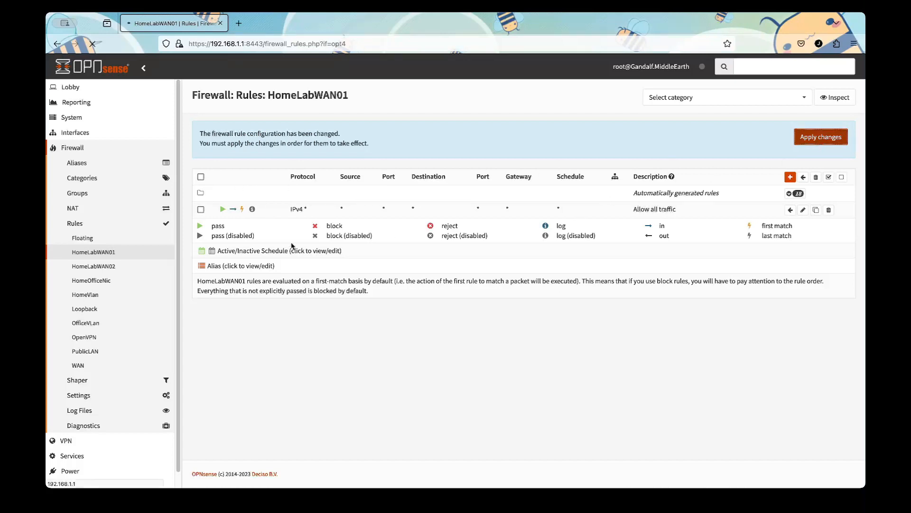
Step: Add a HomeLabWAN02 firewall rule described 'Allow all traffic', save and apply
{"action": "left_click", "coordinate": [94, 266]}
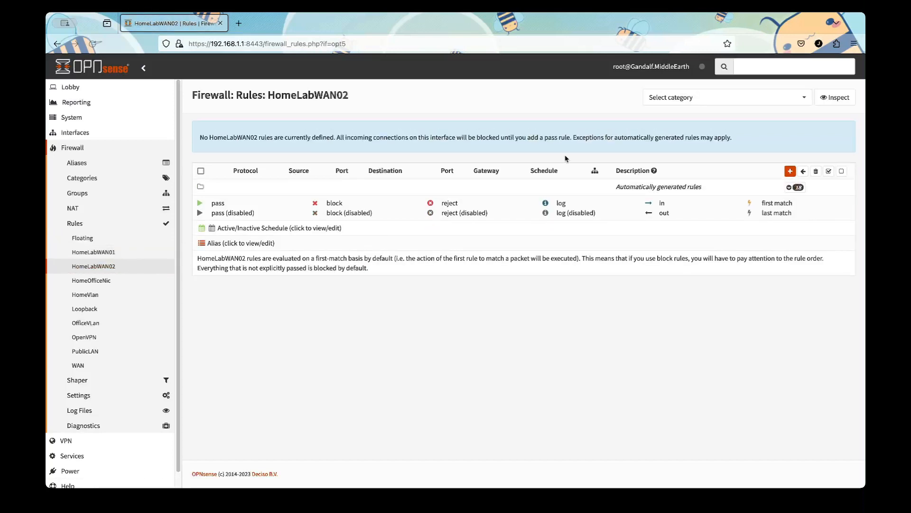
{"action": "left_click", "coordinate": [790, 170]}
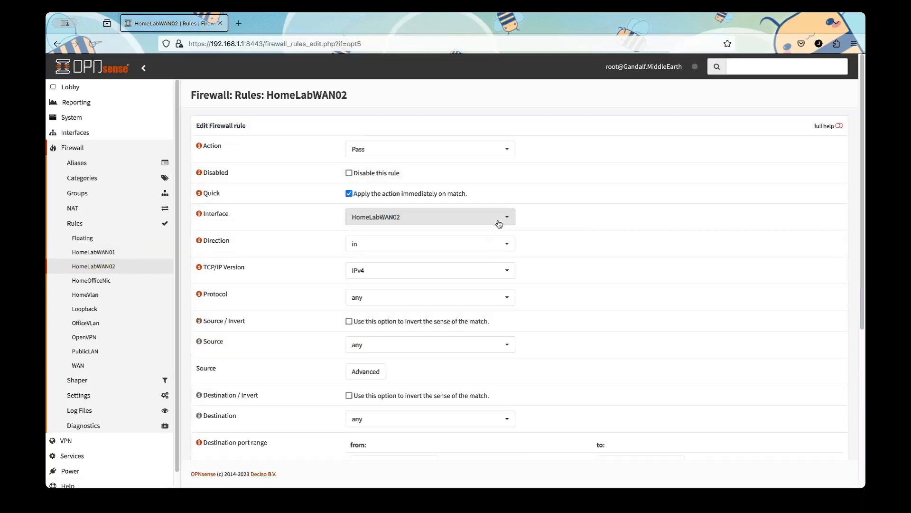
{"action": "scroll", "scroll_direction": "down", "scroll_amount": 3}
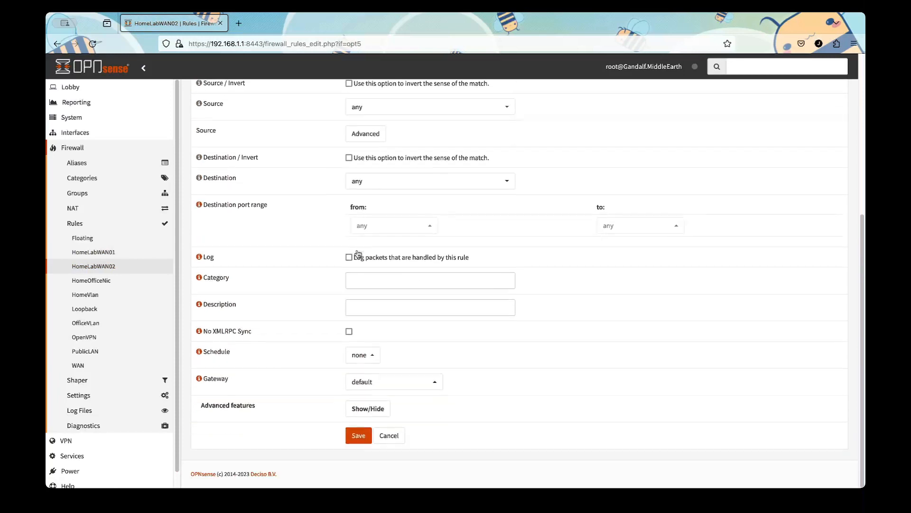
{"action": "left_click", "coordinate": [430, 310]}
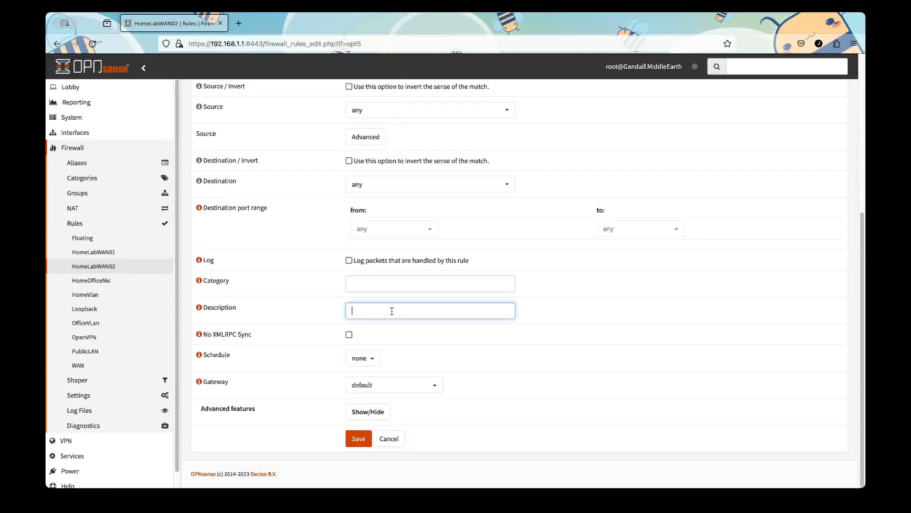
{"action": "type", "text": "Allow all traffic"}
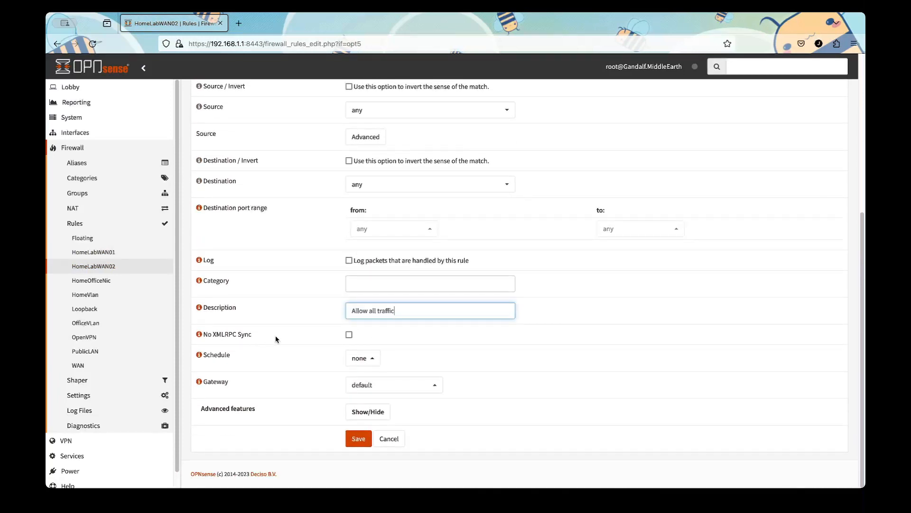
{"action": "left_click", "coordinate": [357, 438]}
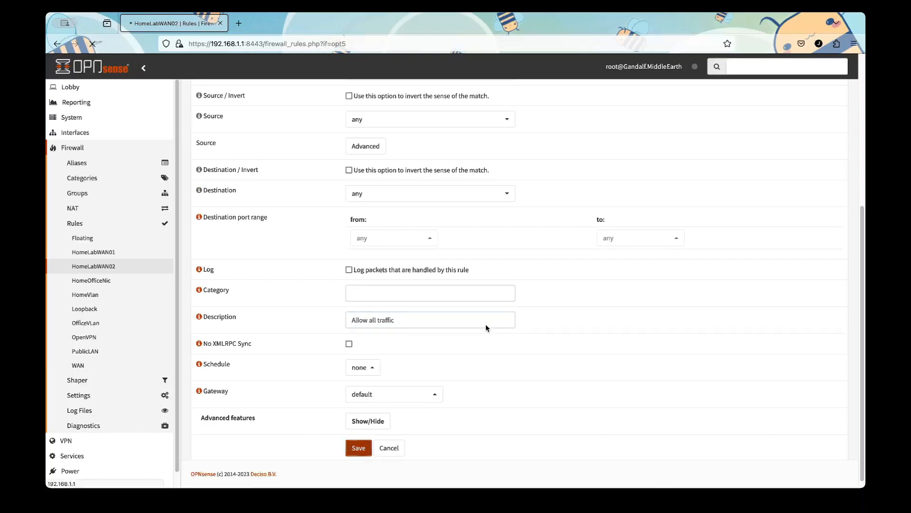
{"action": "left_click", "coordinate": [358, 448]}
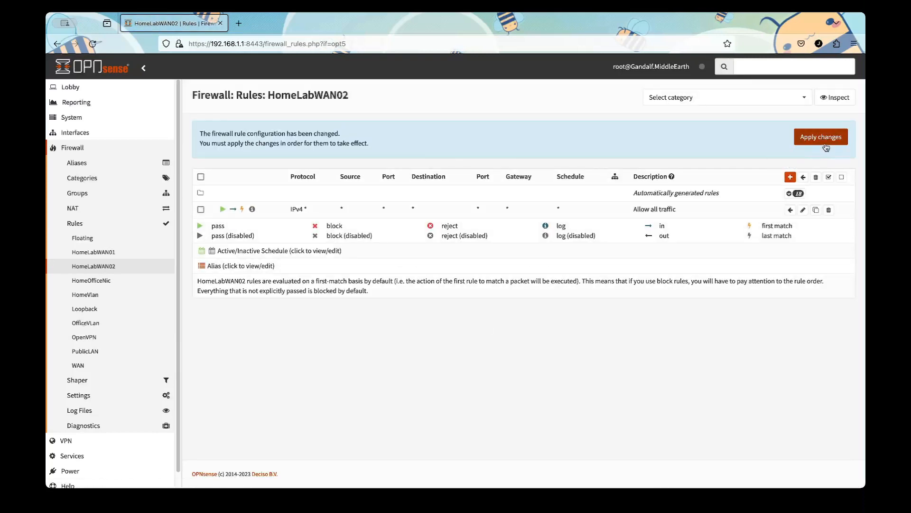
{"action": "left_click", "coordinate": [821, 137]}
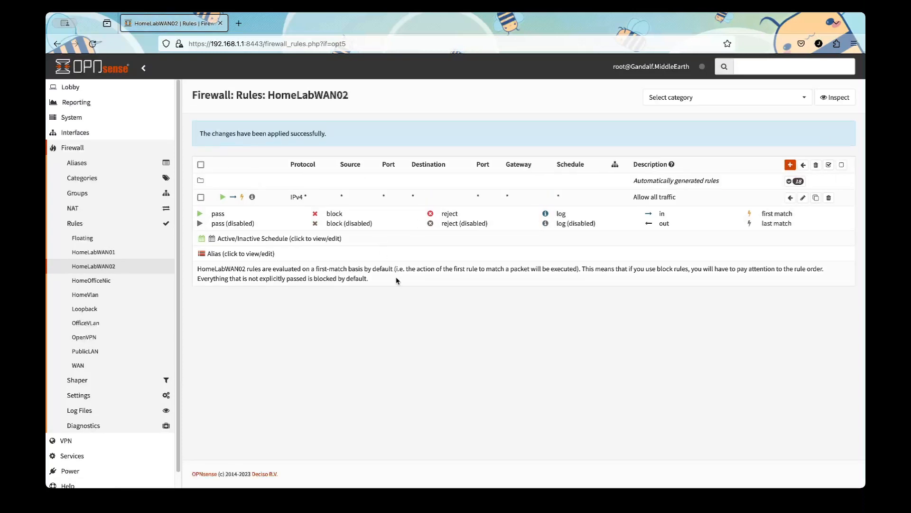
{"action": "left_click", "coordinate": [282, 23]}
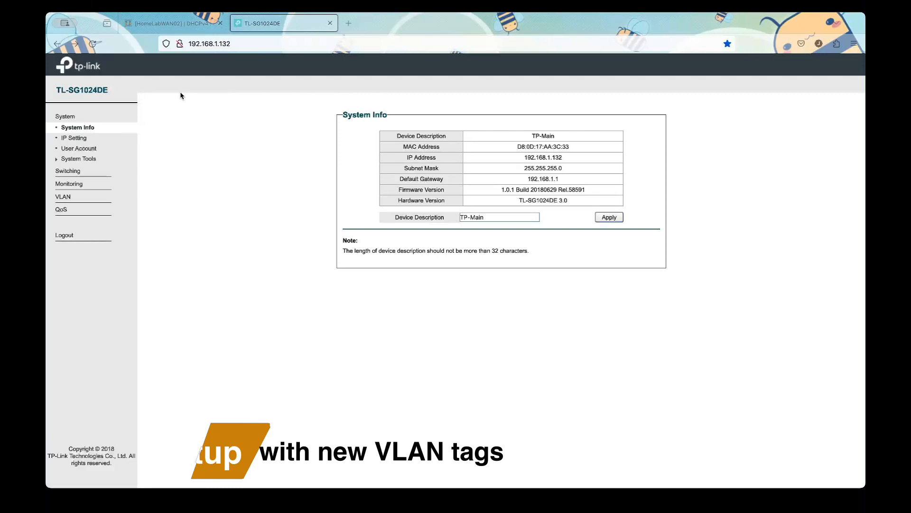
{"action": "mouse_move", "coordinate": [200, 152]}
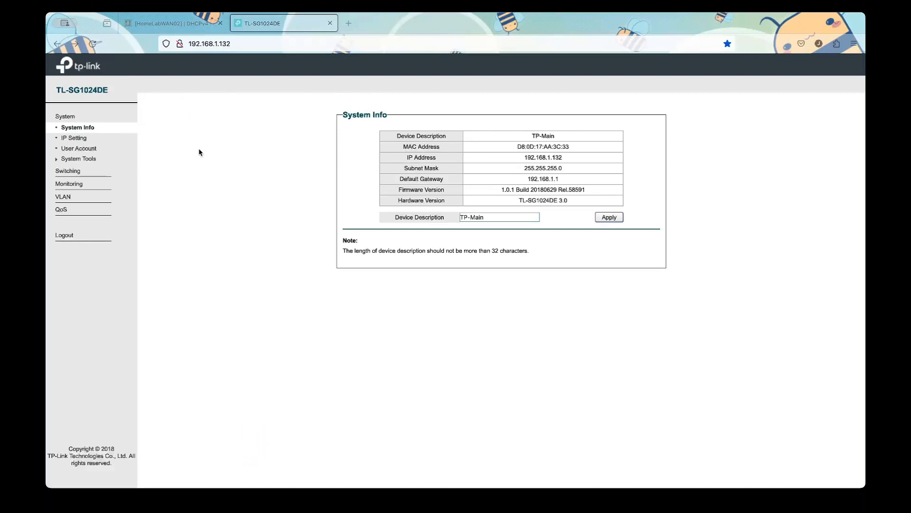
{"action": "mouse_move", "coordinate": [234, 227]}
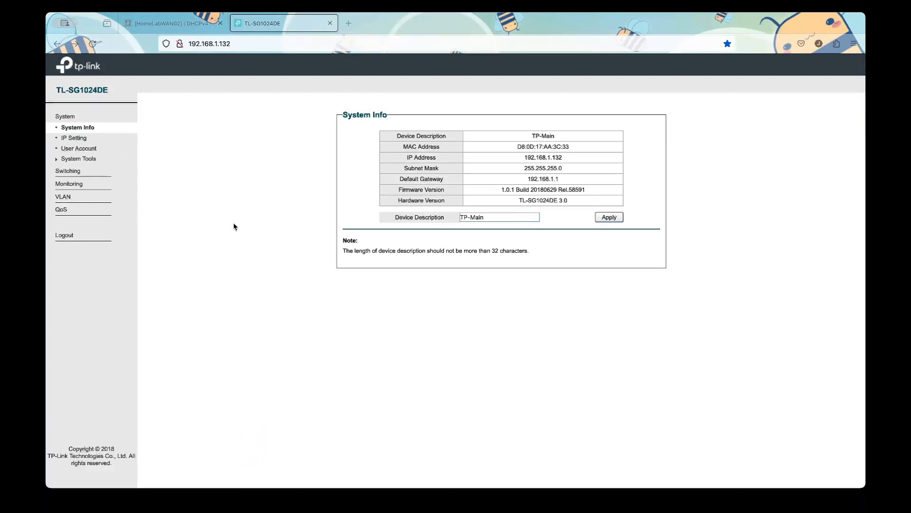
{"action": "mouse_move", "coordinate": [218, 190]}
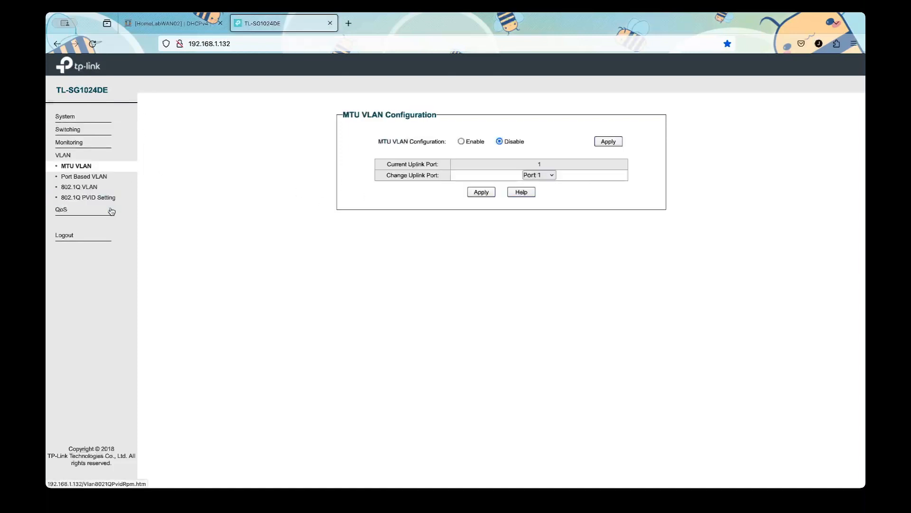
Step: On the 802.1Q VLAN page, enter VLAN ID 104 with the name LabWAN01
{"action": "left_click", "coordinate": [79, 187]}
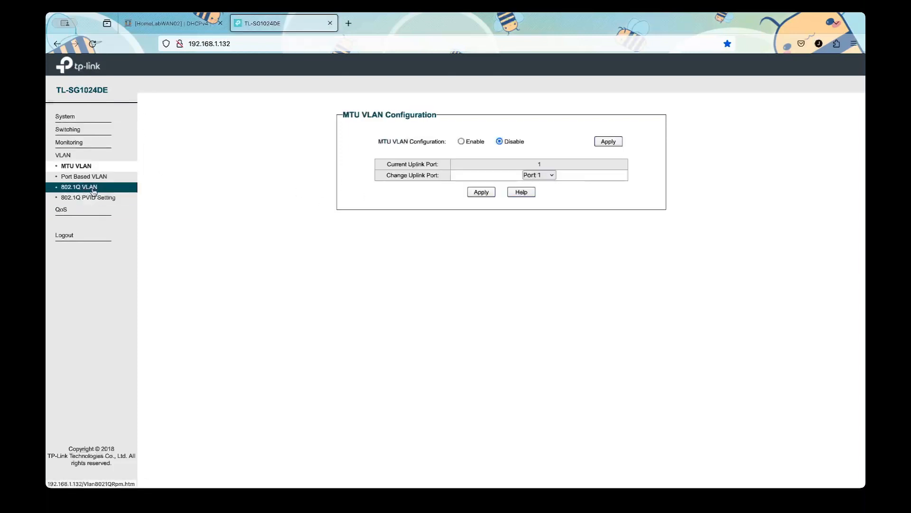
{"action": "left_click", "coordinate": [80, 187]}
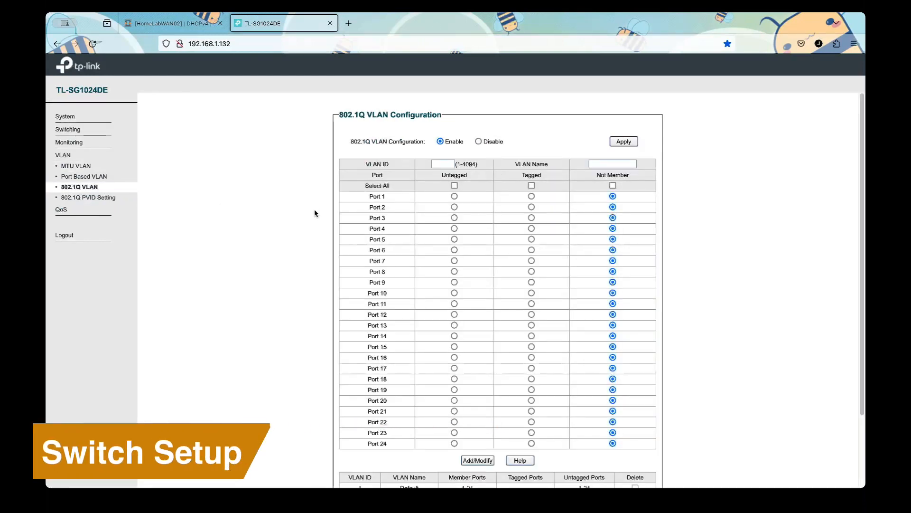
{"action": "left_click", "coordinate": [442, 164]}
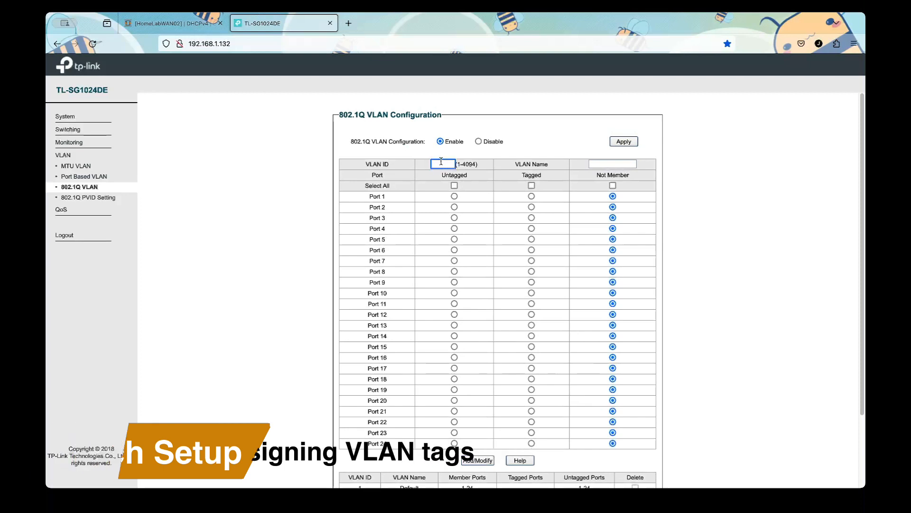
{"action": "type", "text": "104"}
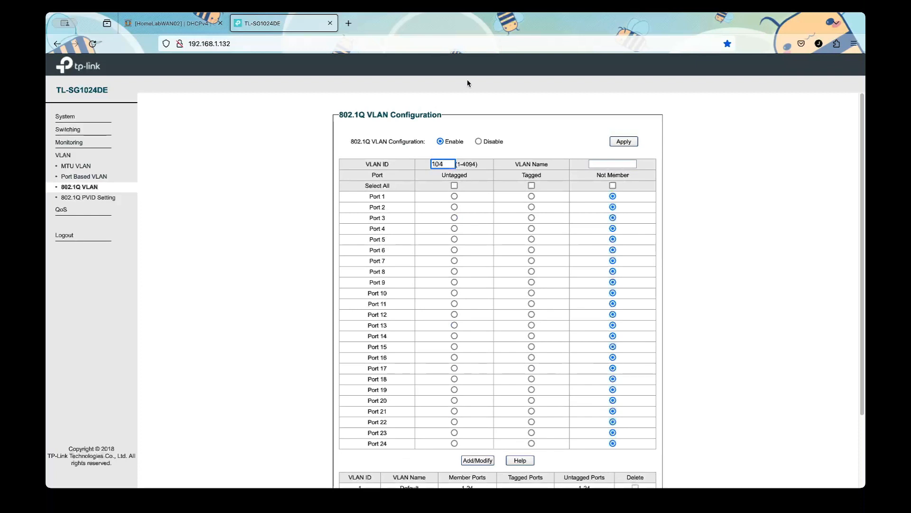
{"action": "left_click", "coordinate": [442, 164]}
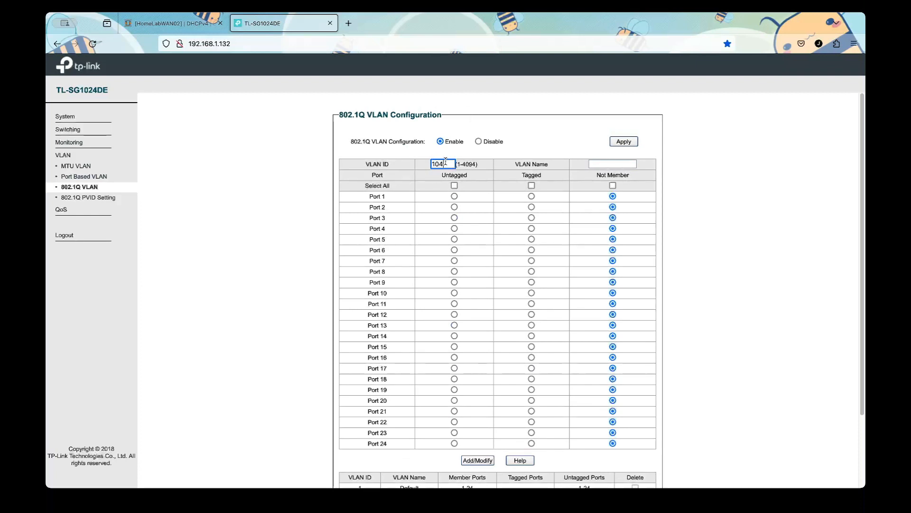
{"action": "type", "text": "LabWAN01"}
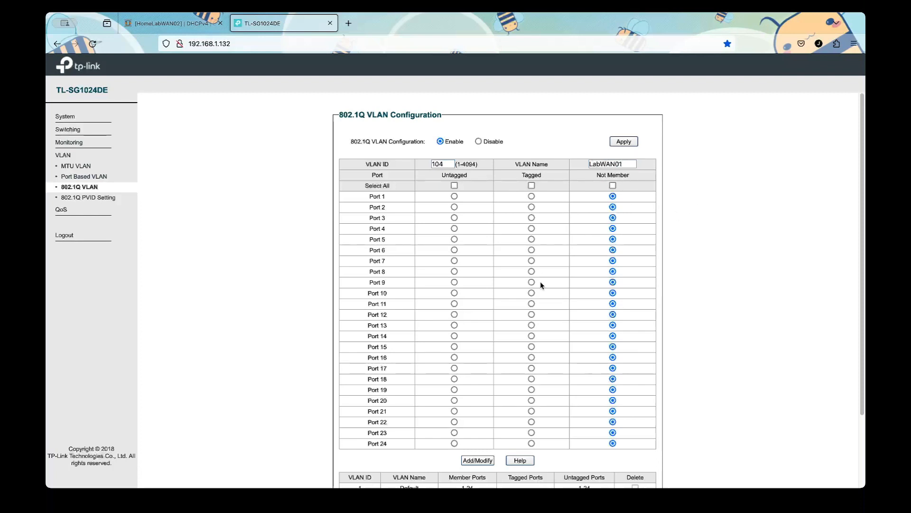
Step: Check the HomeLabWAN02 DHCP settings in OPNsense, then tag port 24 in VLAN 104
{"action": "scroll", "scroll_direction": "down", "scroll_amount": 3}
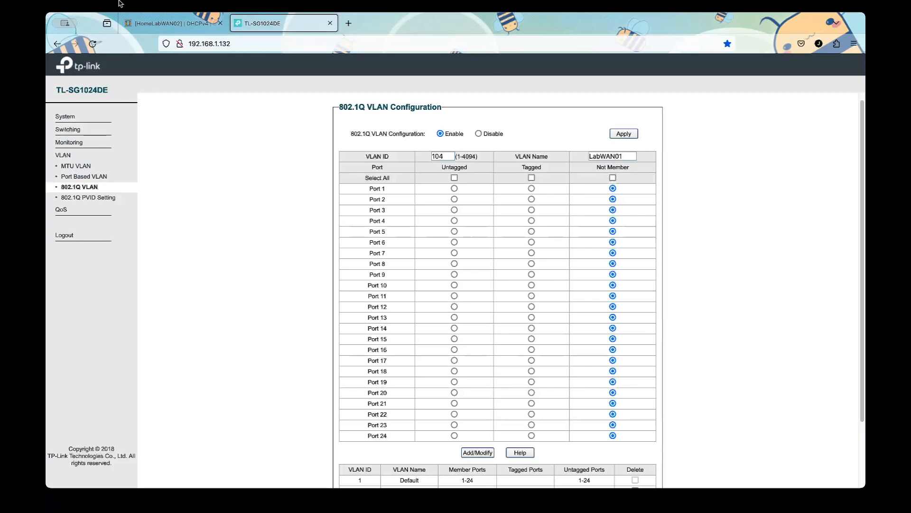
{"action": "left_click", "coordinate": [168, 24]}
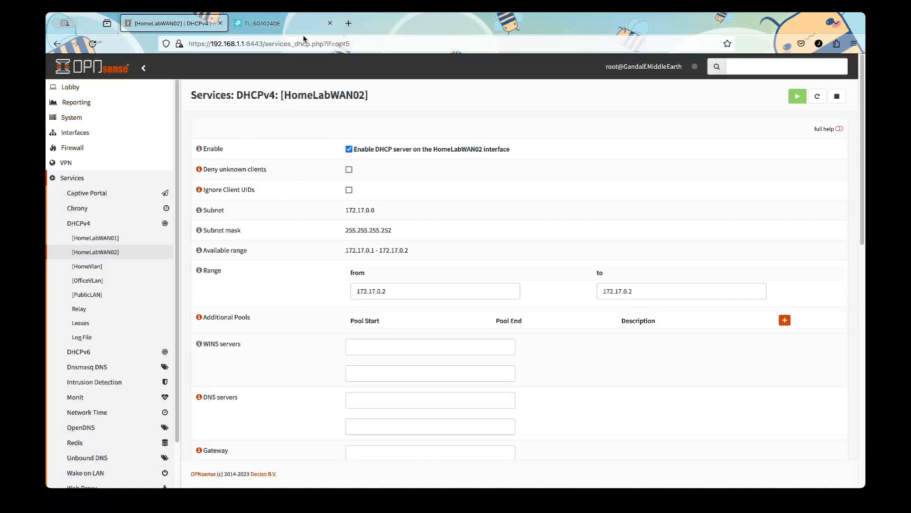
{"action": "left_click", "coordinate": [269, 24]}
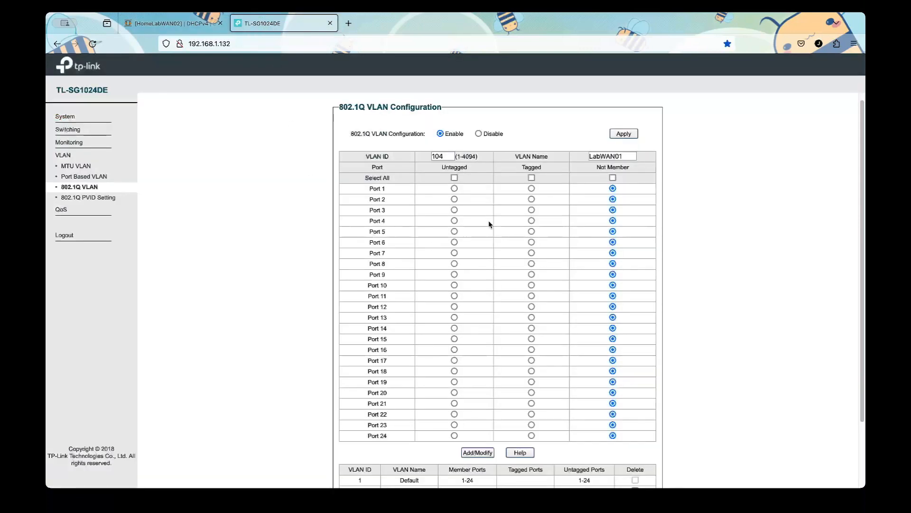
{"action": "mouse_move", "coordinate": [459, 434]}
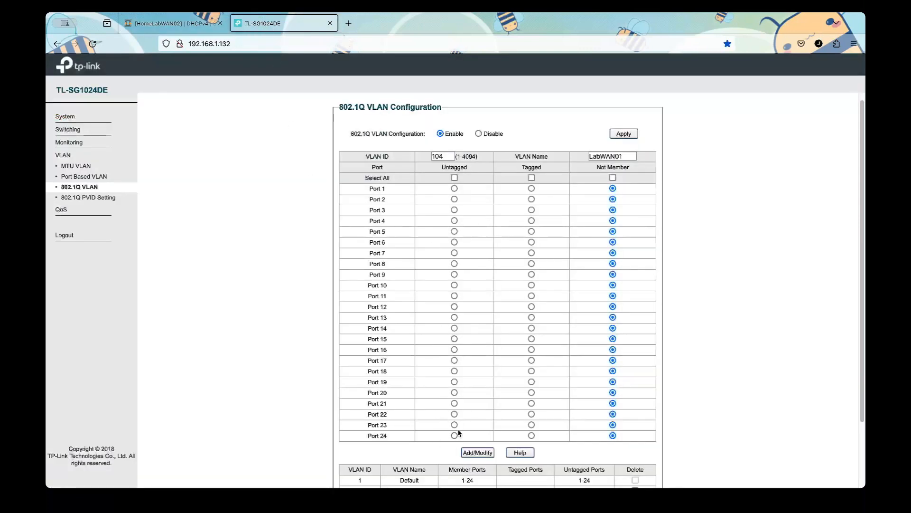
{"action": "left_click", "coordinate": [531, 435]}
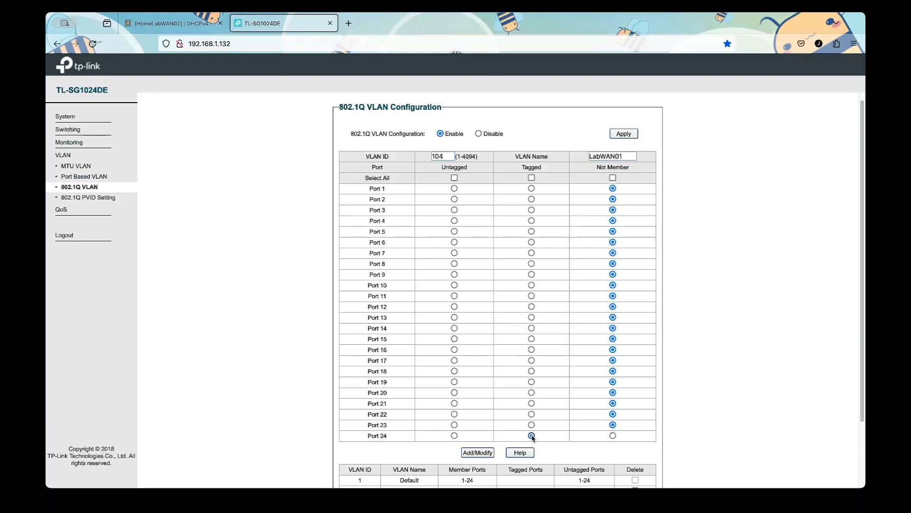
{"action": "left_click", "coordinate": [530, 436]}
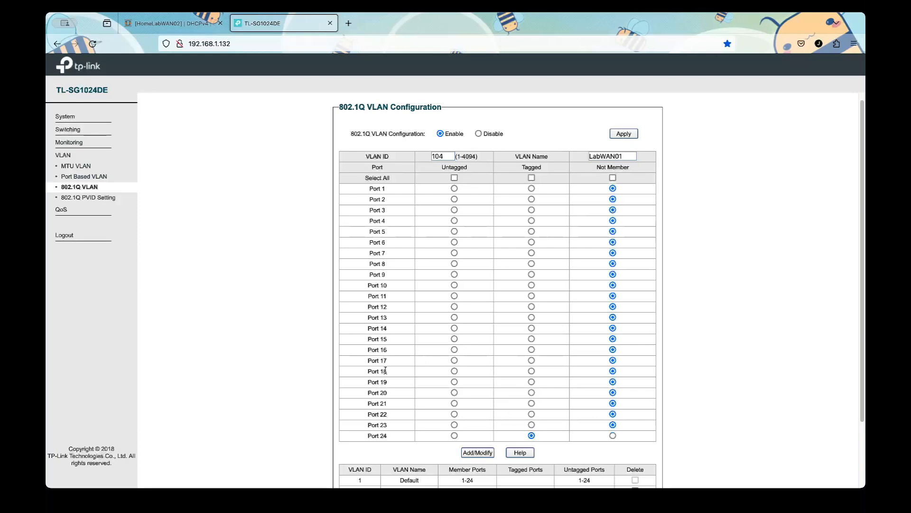
Step: Make port 17 an untagged member of VLAN 104 and save the VLAN
{"action": "scroll", "scroll_direction": "down", "scroll_amount": 3}
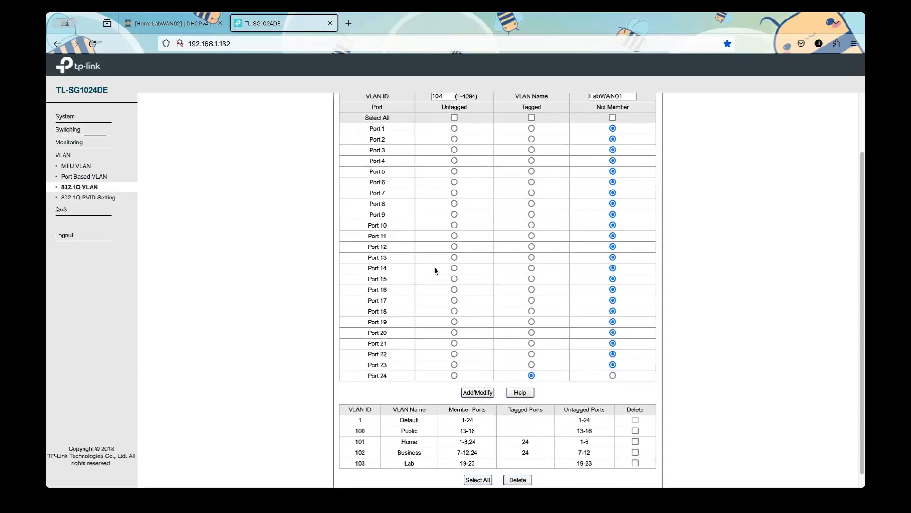
{"action": "scroll", "scroll_direction": "down", "scroll_amount": 3}
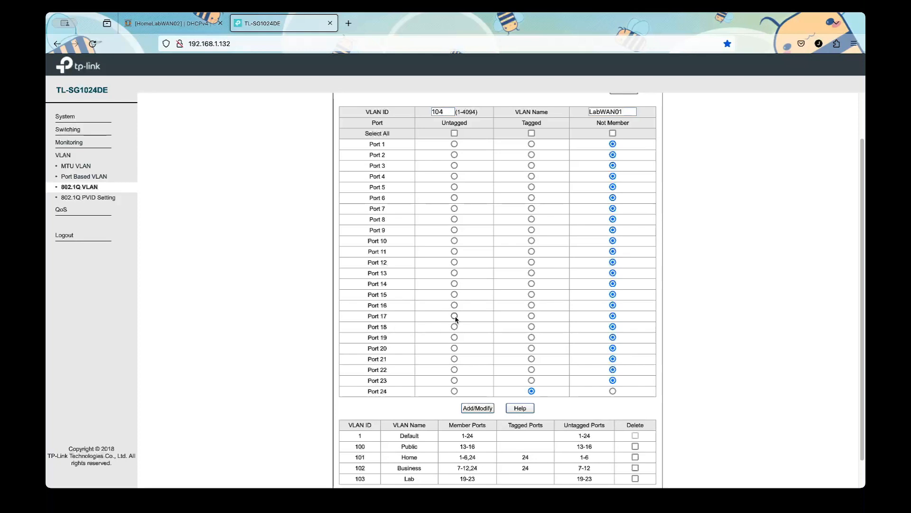
{"action": "left_click", "coordinate": [455, 316]}
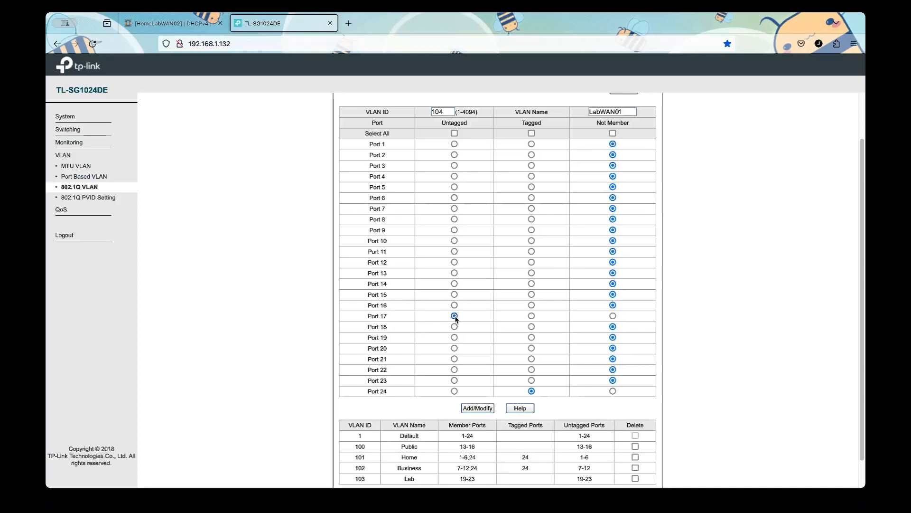
{"action": "left_click", "coordinate": [454, 315]}
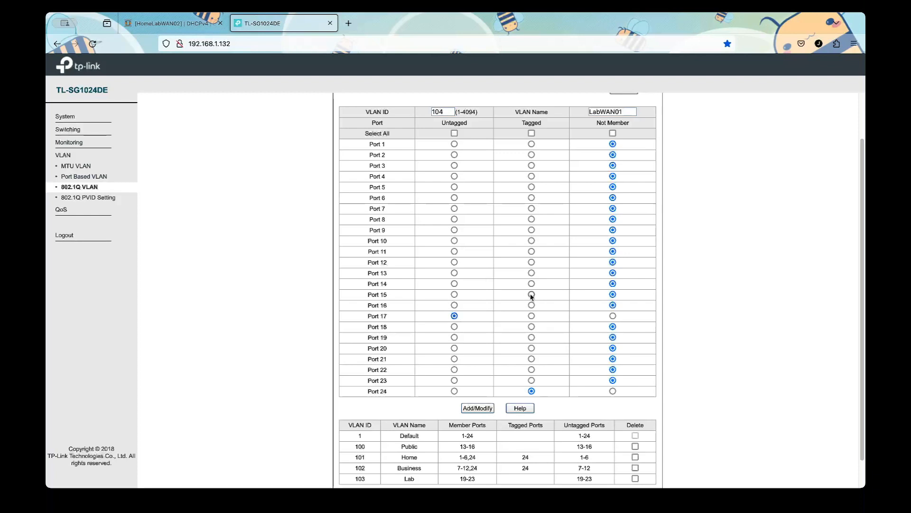
{"action": "scroll", "scroll_direction": "down", "scroll_amount": 3}
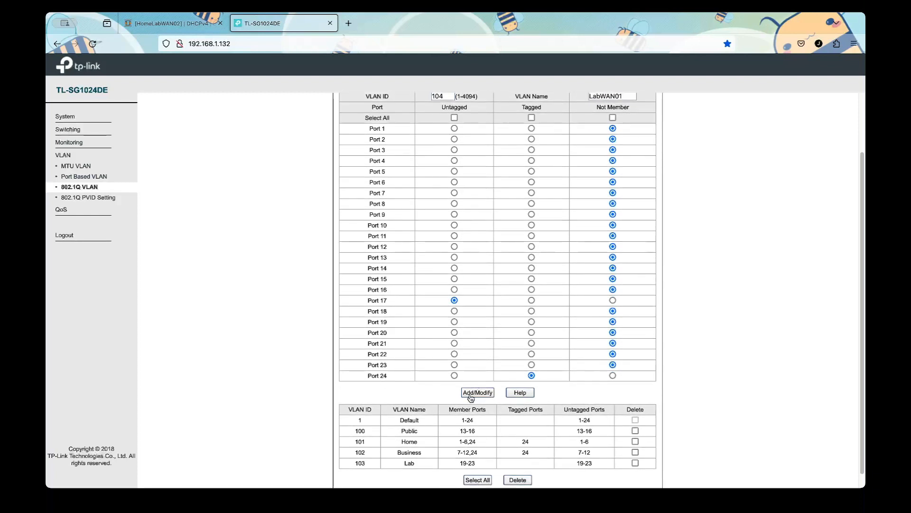
{"action": "left_click", "coordinate": [476, 391]}
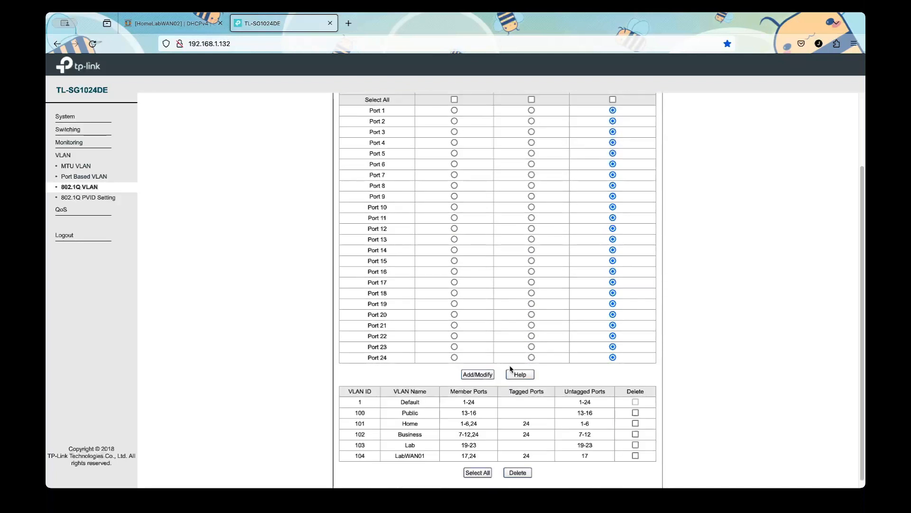
{"action": "mouse_move", "coordinate": [568, 334]}
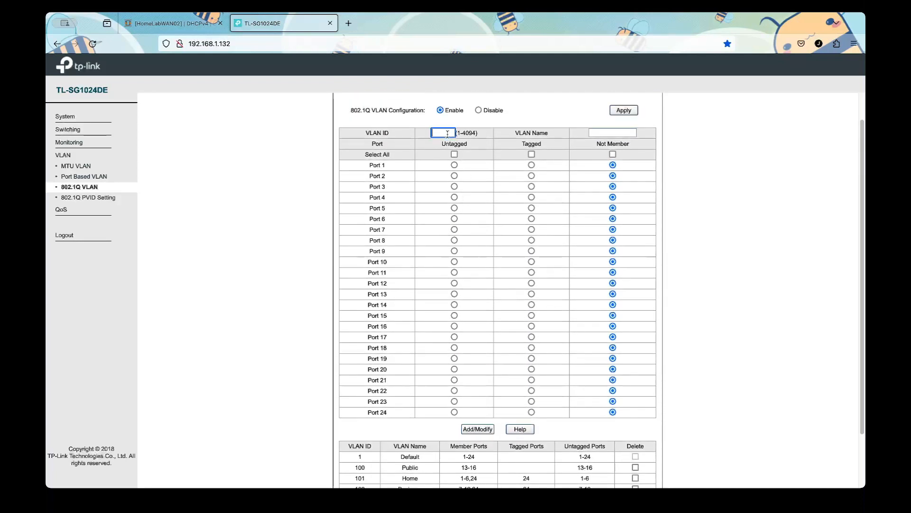
Step: Add VLAN 105 'LabWAN02' with port 24 tagged and port 18 untagged
{"action": "type", "text": "105"}
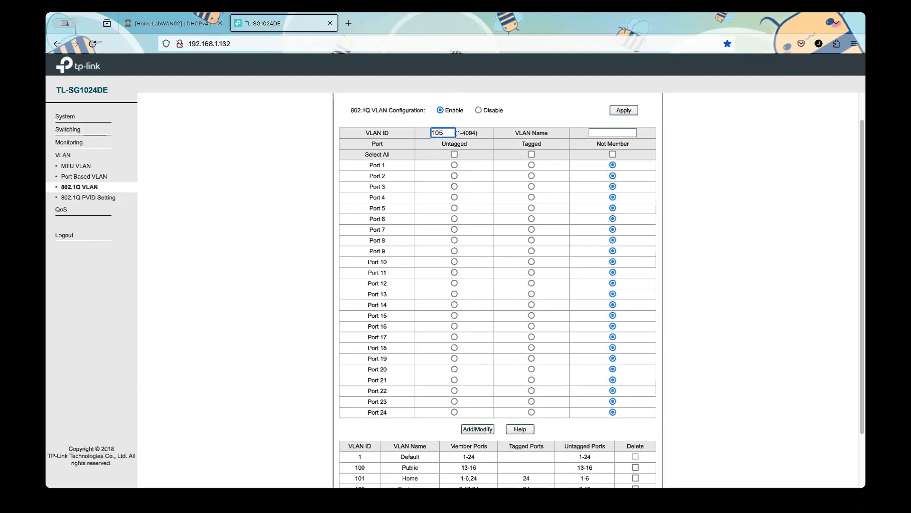
{"action": "left_click", "coordinate": [612, 132]}
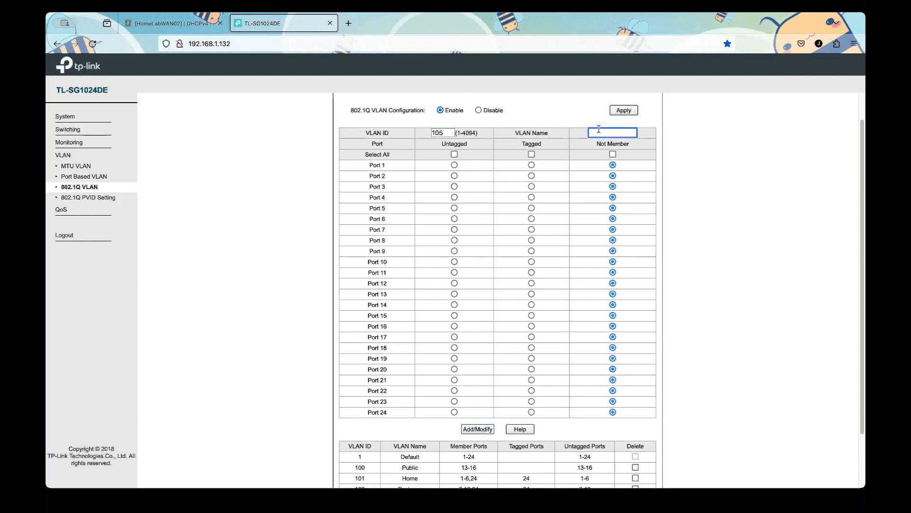
{"action": "type", "text": "LabWAN02"}
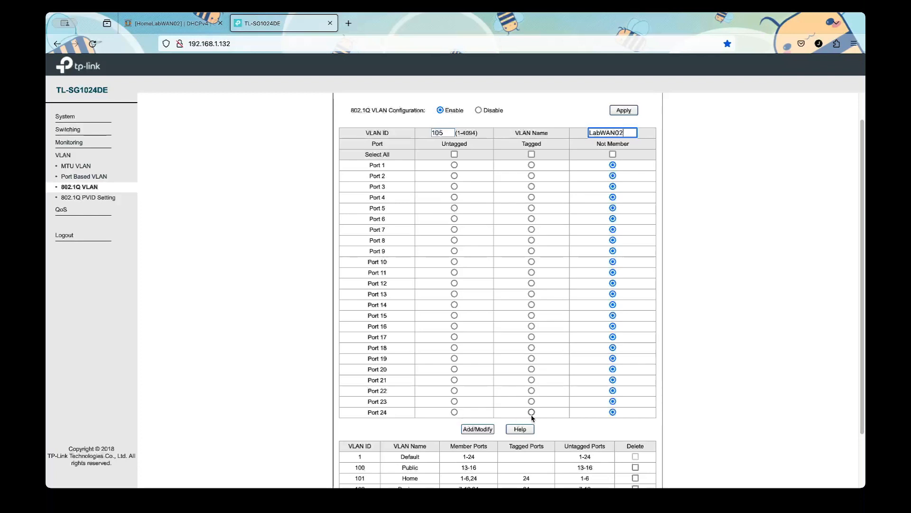
{"action": "left_click", "coordinate": [530, 411]}
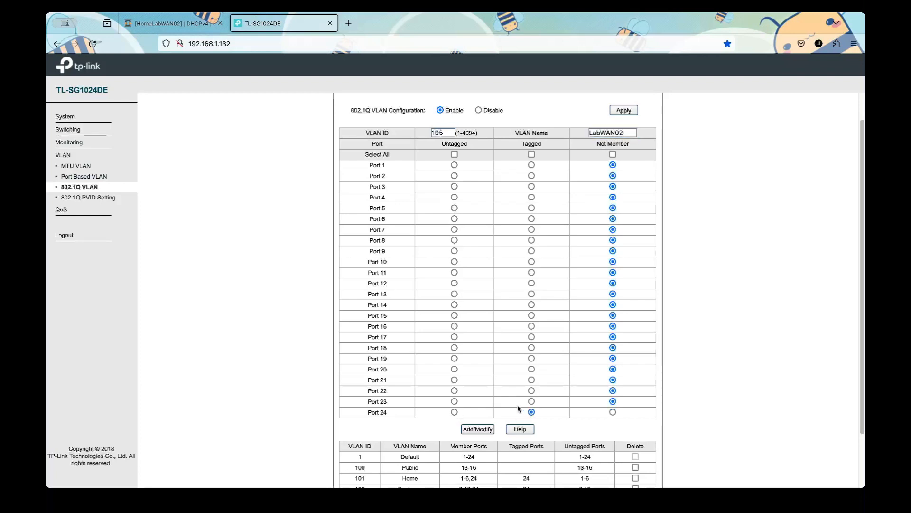
{"action": "left_click", "coordinate": [454, 348]}
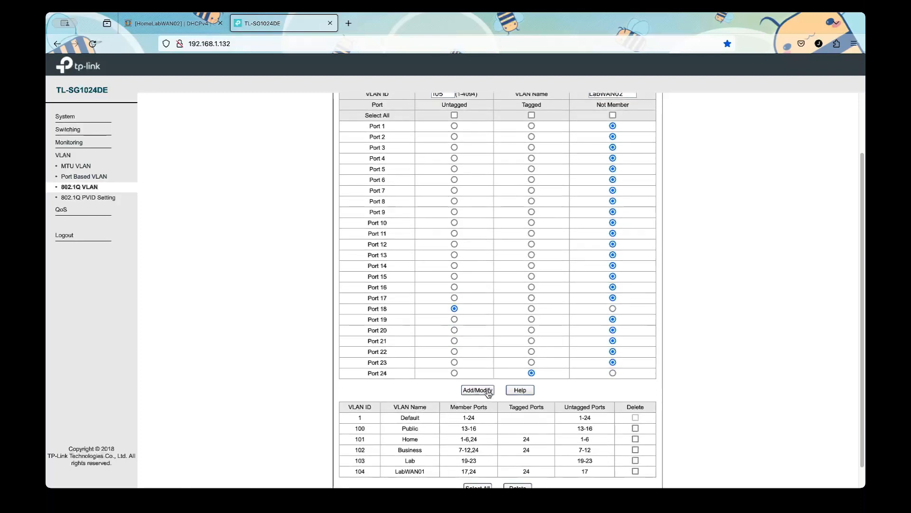
{"action": "left_click", "coordinate": [477, 389]}
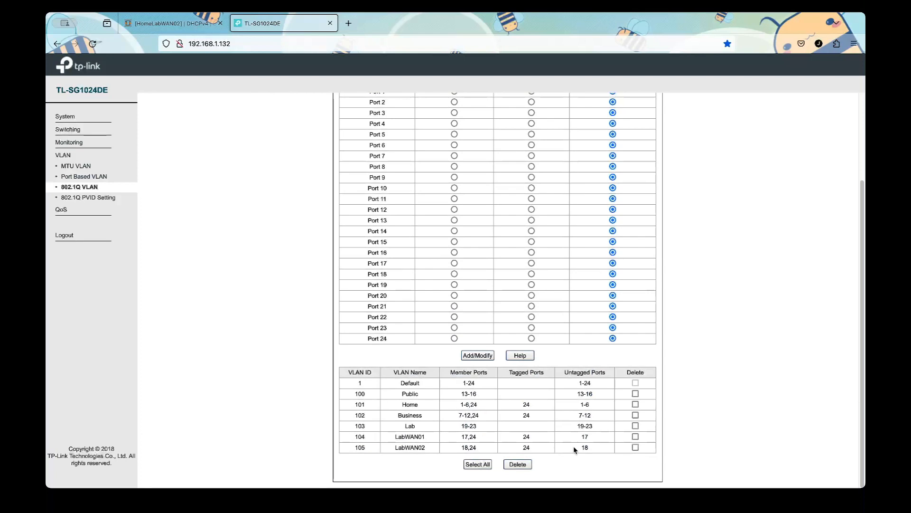
{"action": "mouse_move", "coordinate": [586, 447]}
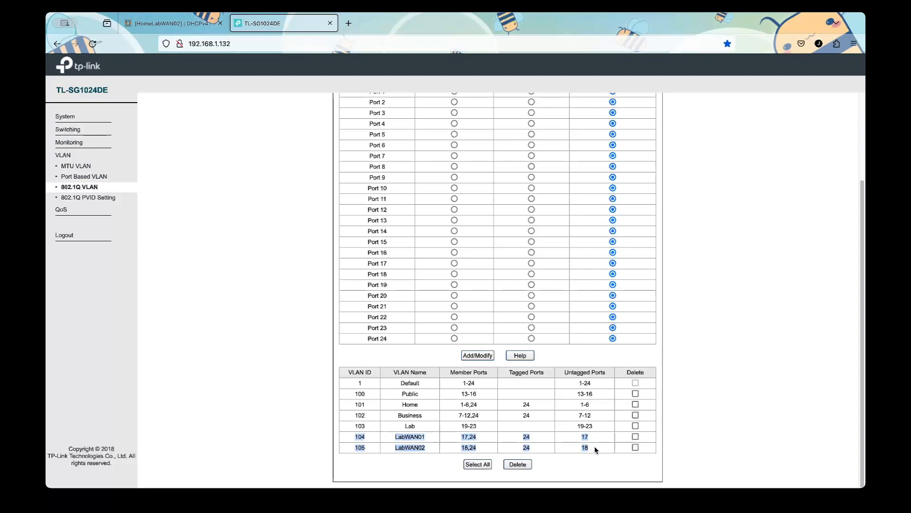
{"action": "mouse_move", "coordinate": [137, 229]}
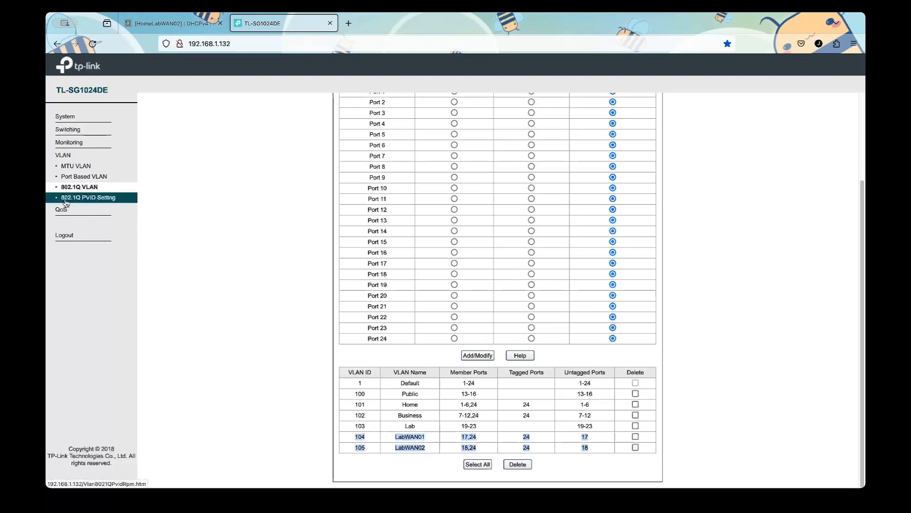
{"action": "mouse_move", "coordinate": [81, 202]}
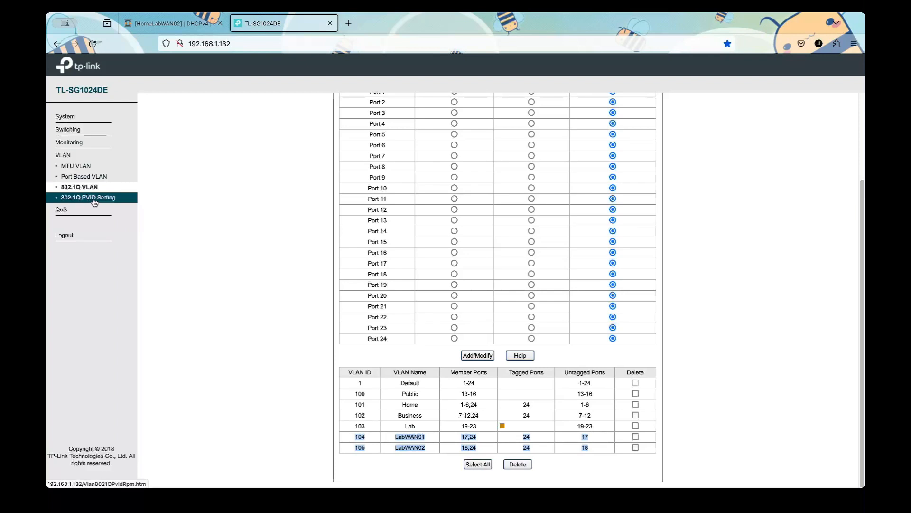
Step: In 802.1Q PVID Setting, set port 17's PVID to 104
{"action": "left_click", "coordinate": [89, 197]}
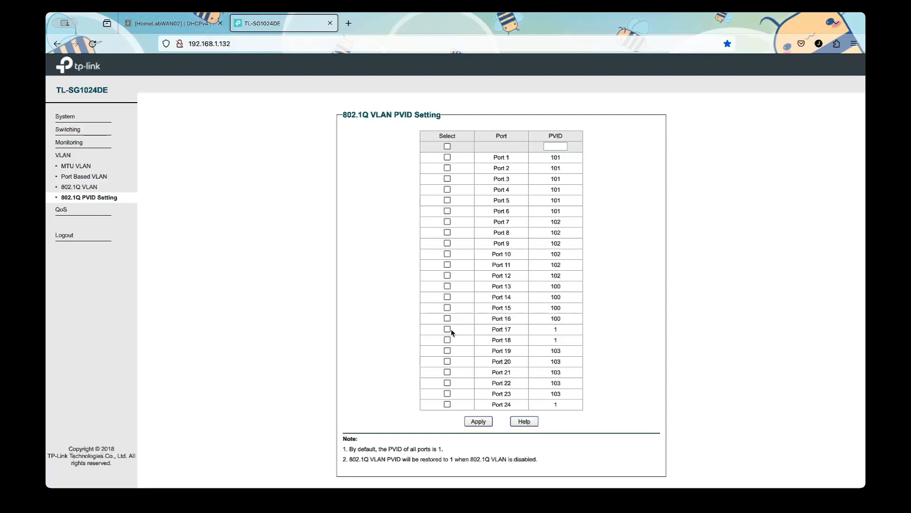
{"action": "left_click", "coordinate": [447, 329]}
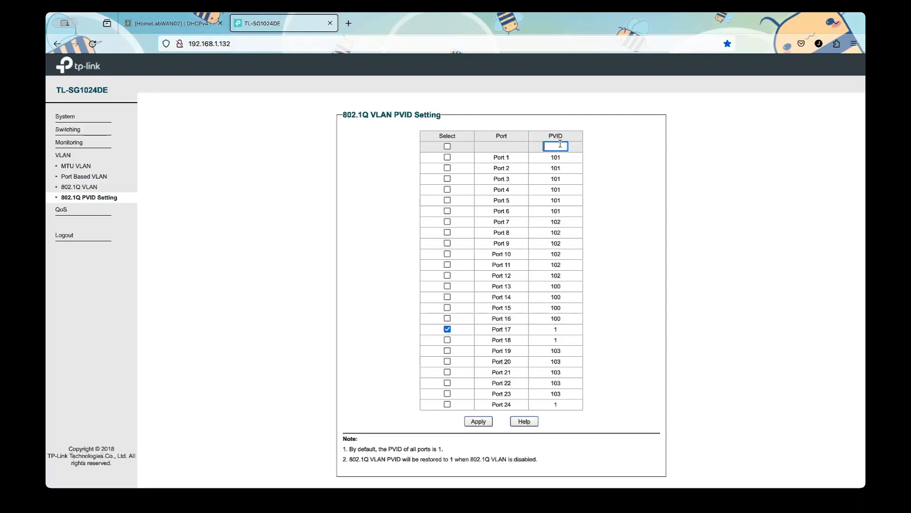
{"action": "type", "text": "104"}
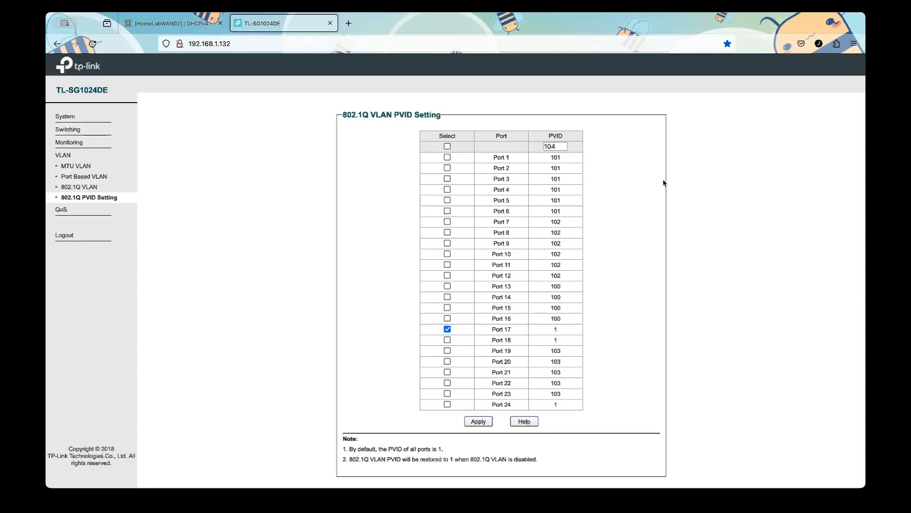
{"action": "mouse_move", "coordinate": [537, 306]}
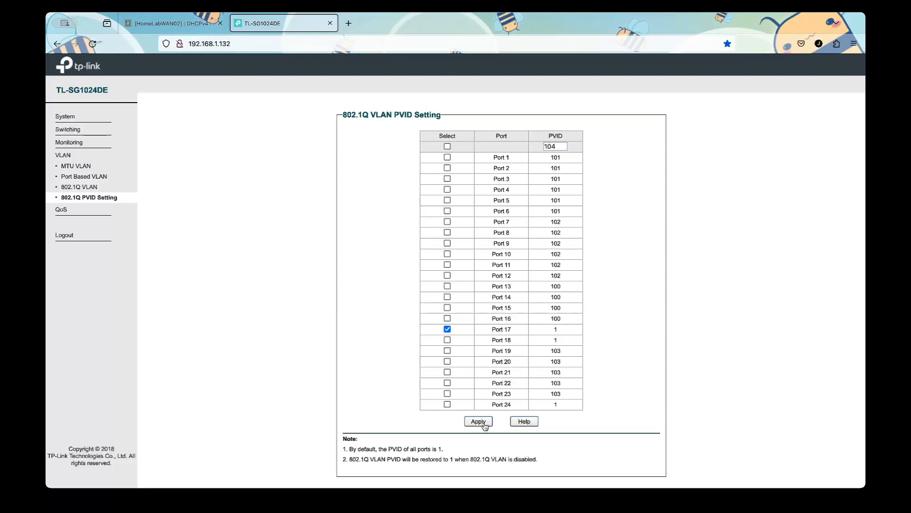
{"action": "left_click", "coordinate": [477, 421]}
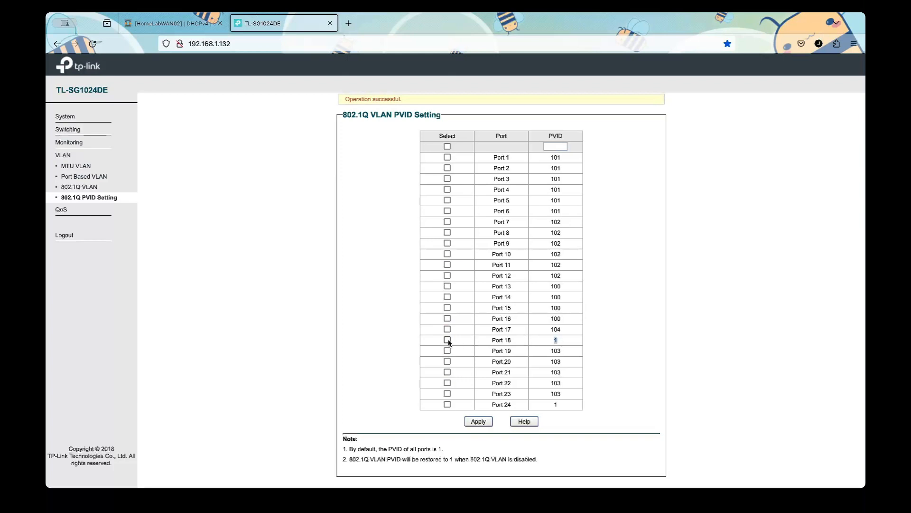
Step: Set port 18's PVID to 105
{"action": "left_click", "coordinate": [448, 340]}
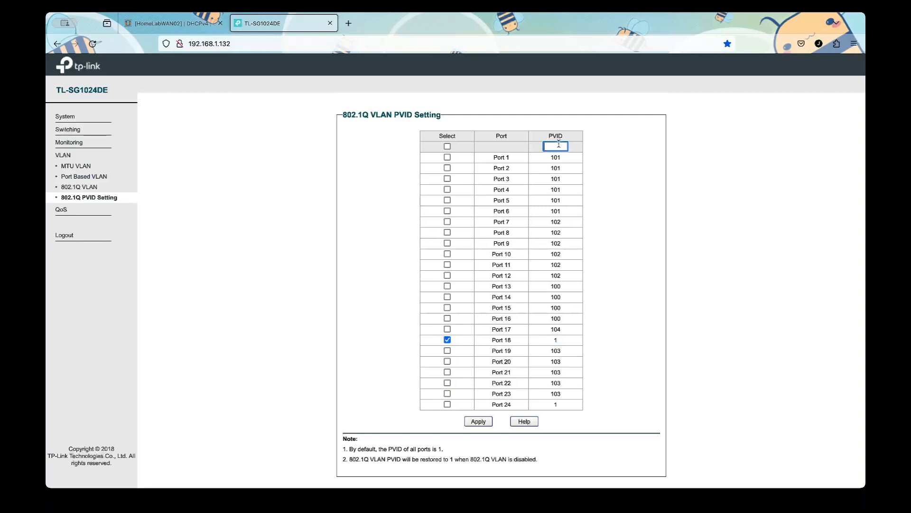
{"action": "type", "text": "105"}
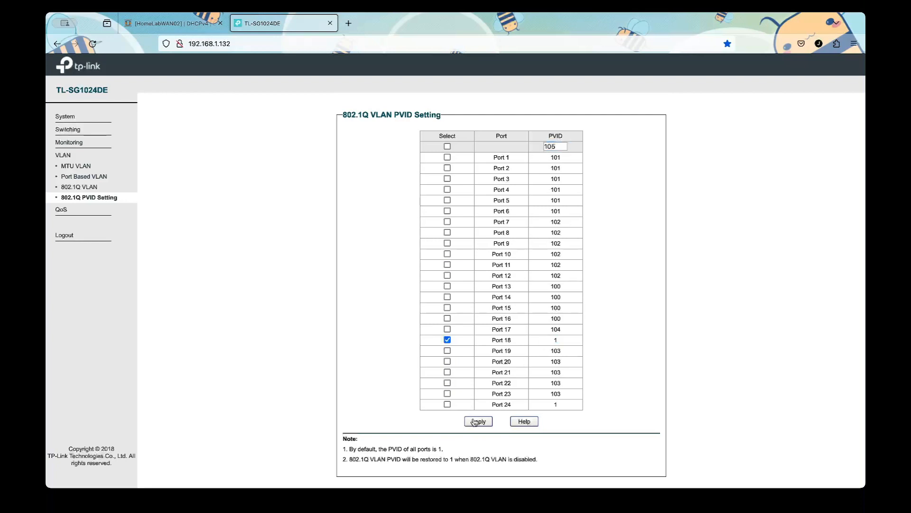
{"action": "left_click", "coordinate": [478, 421]}
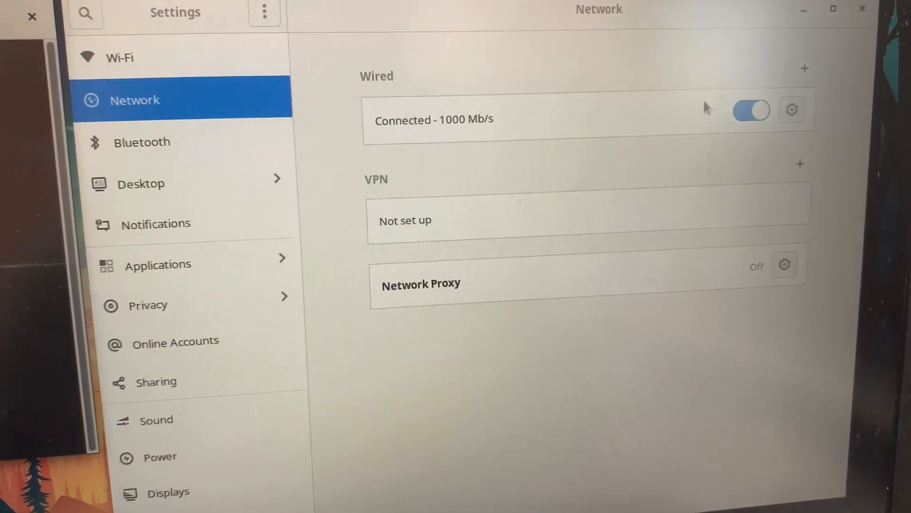
Step: View the wired connection details (IPv4 172.16.0.2, gateway 172.16.0.1) and open a terminal
{"action": "left_click", "coordinate": [792, 109]}
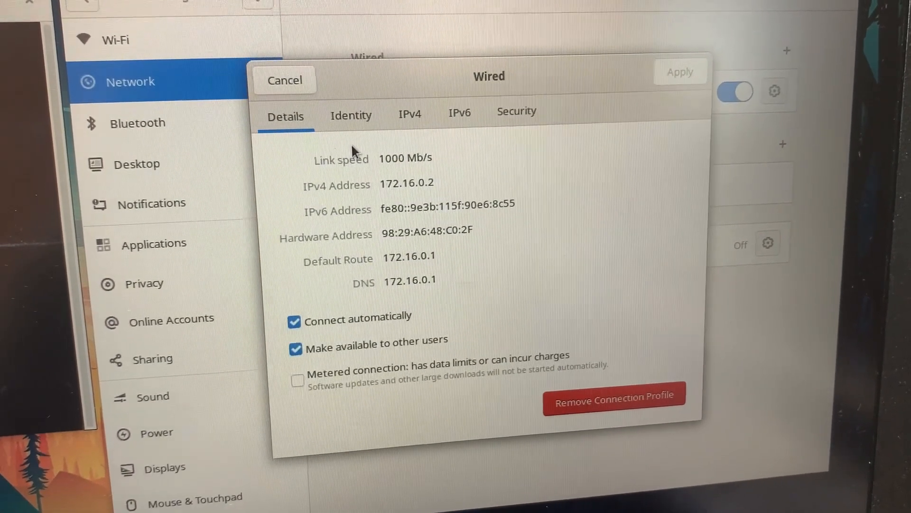
{"action": "left_click", "coordinate": [284, 80]}
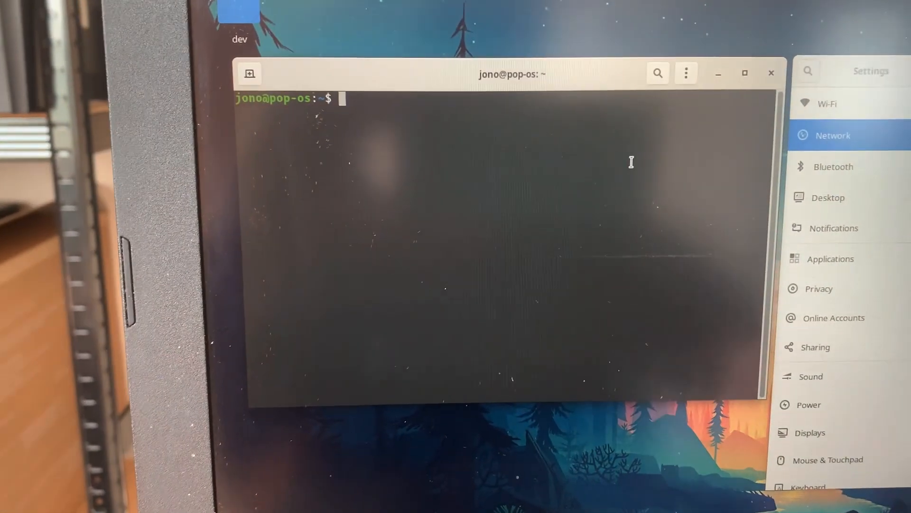
Step: Enter 'ping google.com' at the terminal prompt
{"action": "type", "text": "ping"}
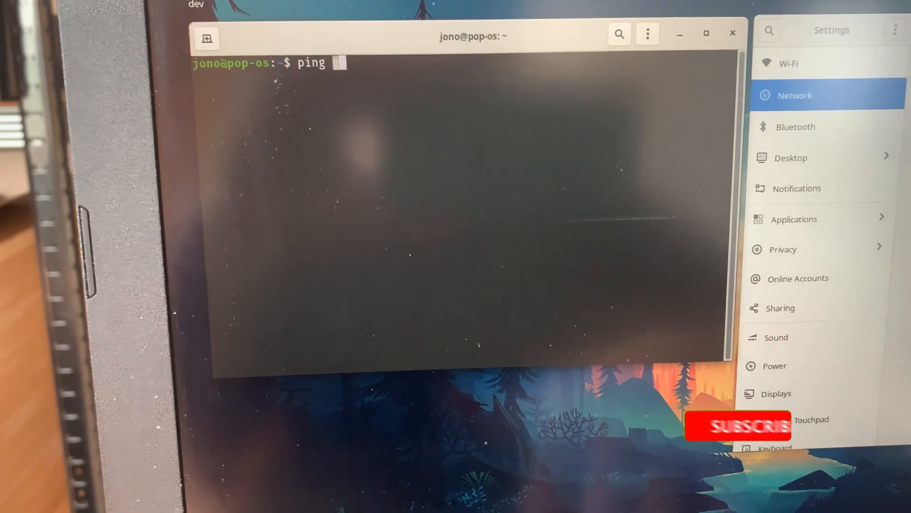
{"action": "type", "text": "googl"}
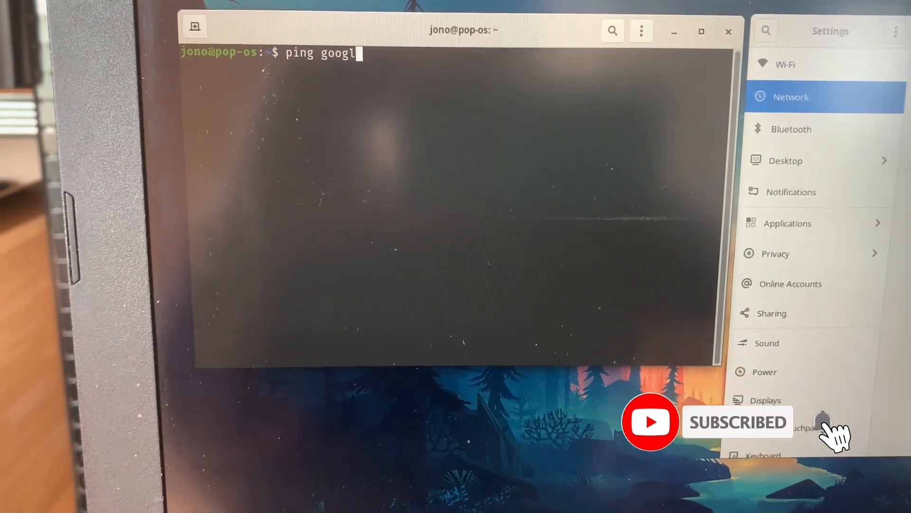
{"action": "type", "text": "e.c"}
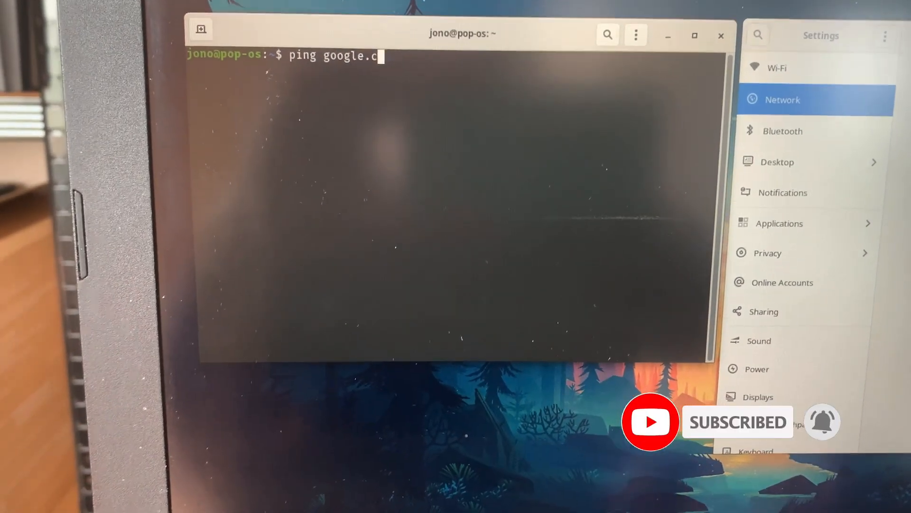
{"action": "type", "text": "om"}
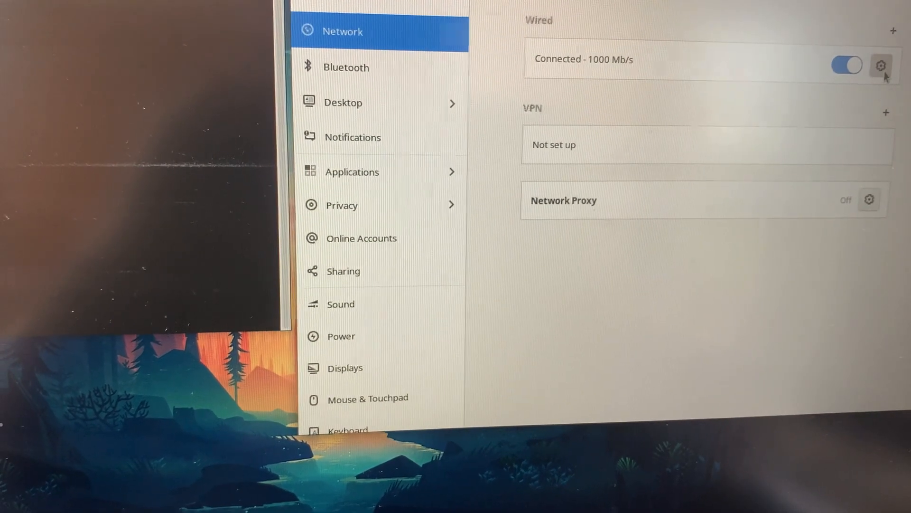
Step: Reopen the wired connection details and stop the ping with Ctrl+C (8 received, 0% loss)
{"action": "left_click", "coordinate": [881, 64]}
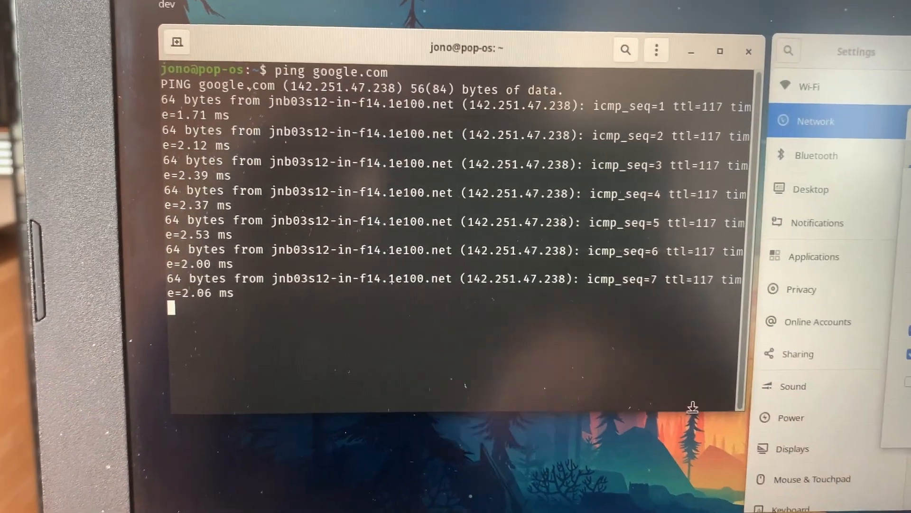
{"action": "key", "text": "ctrl+c"}
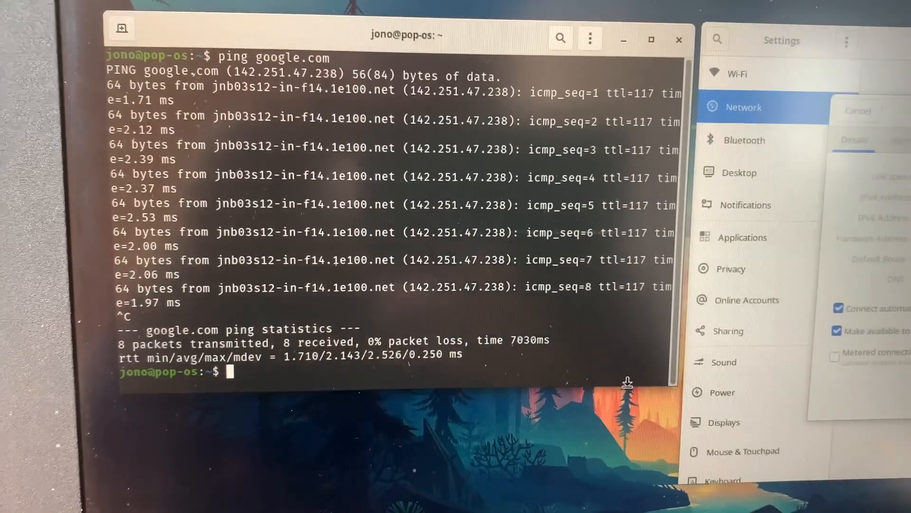